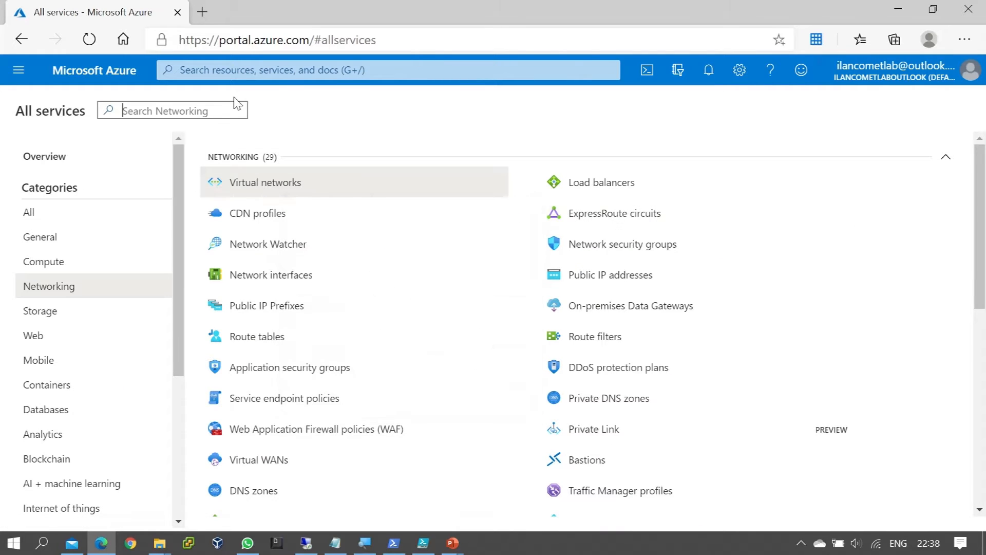
mouse_move(424, 125)
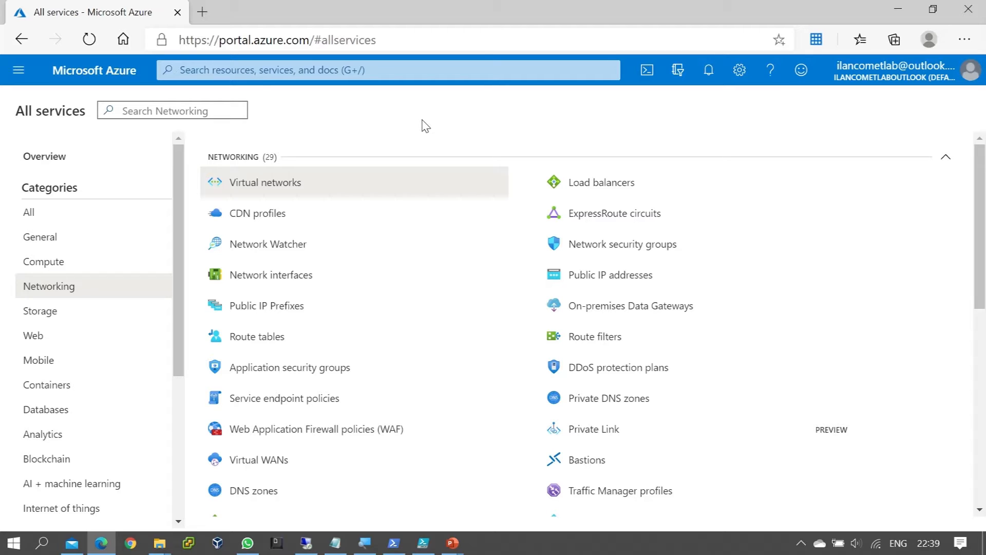
mouse_move(43, 261)
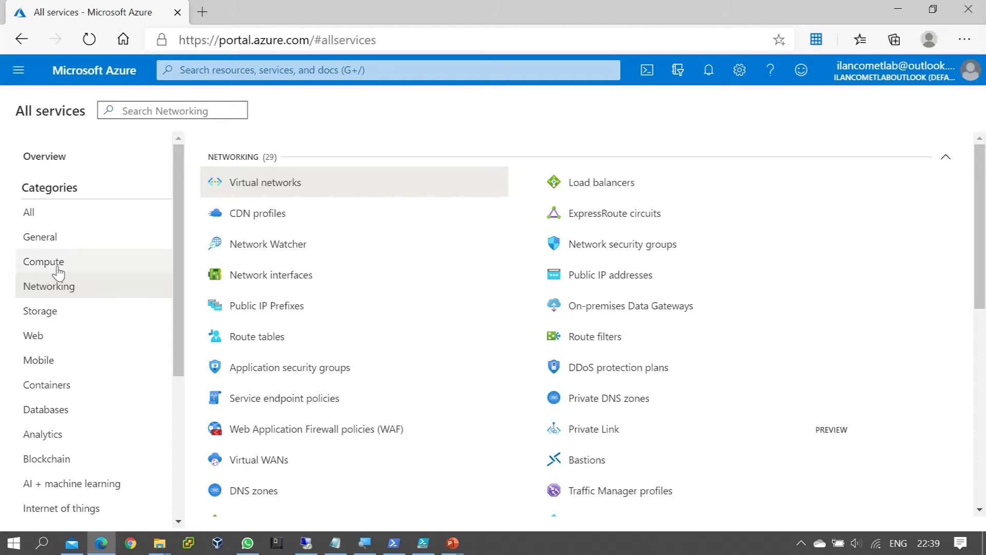
- Go to Compute in All services and show the Virtual machines list
click(43, 261)
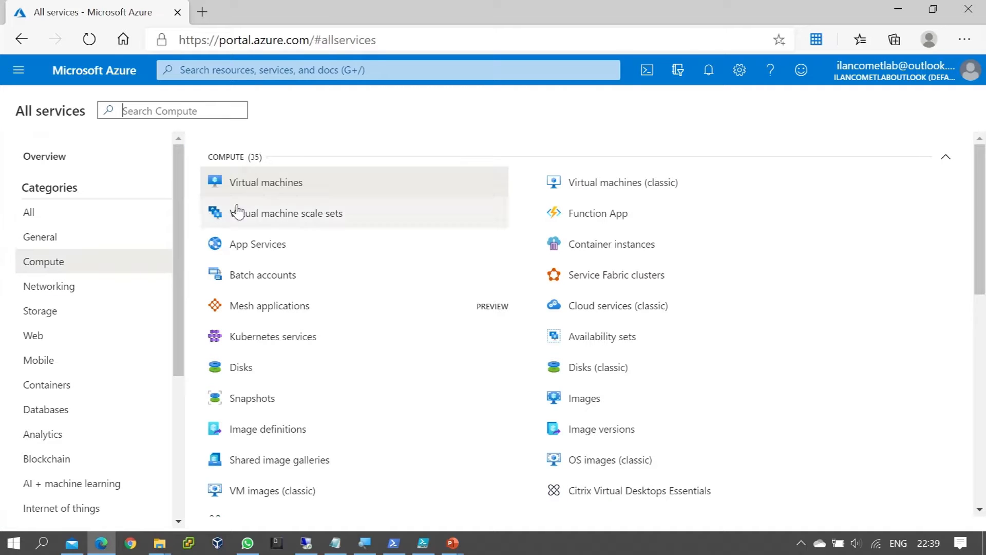
click(265, 182)
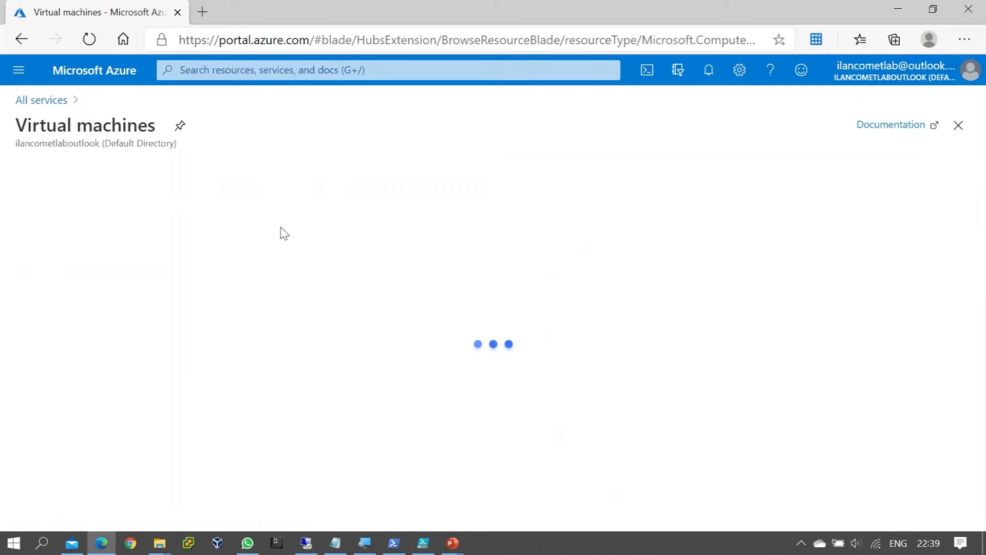
mouse_move(423, 219)
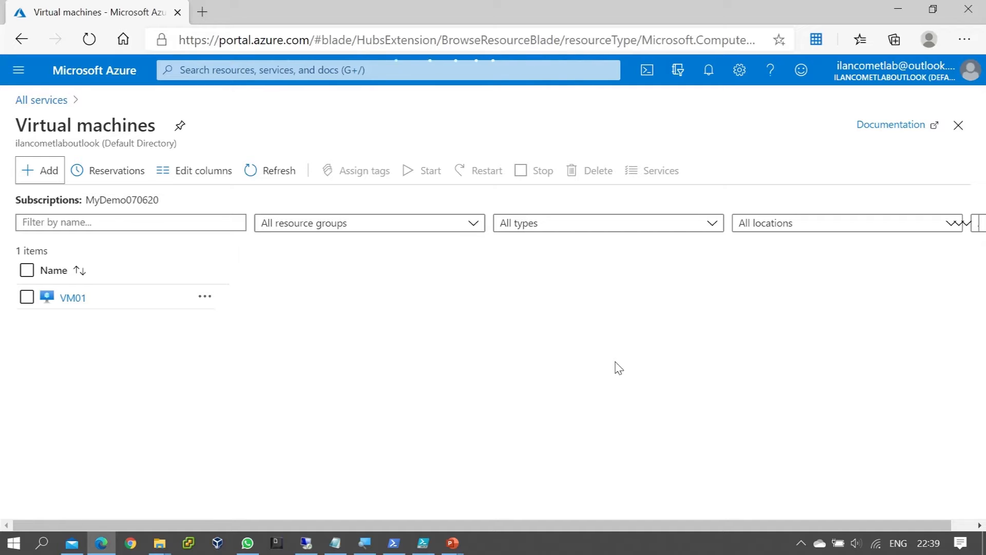
- Start a new virtual machine and create a new resource group named RG02 for it
click(40, 170)
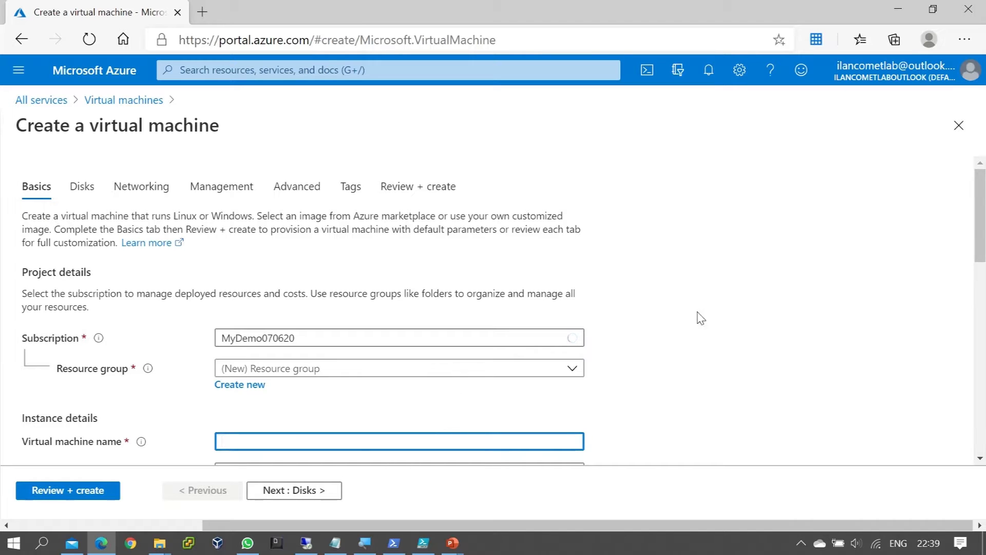
scroll(down, 3)
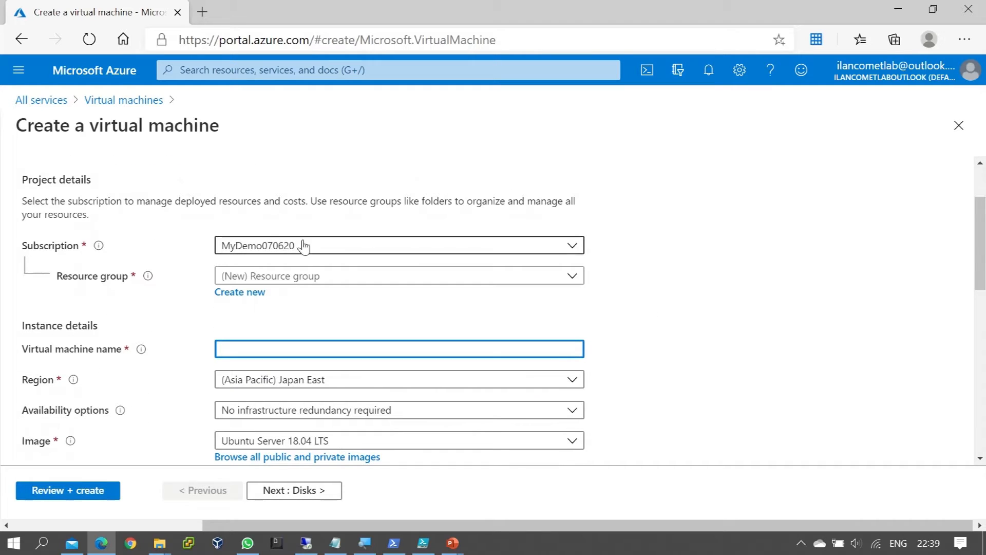
mouse_move(729, 251)
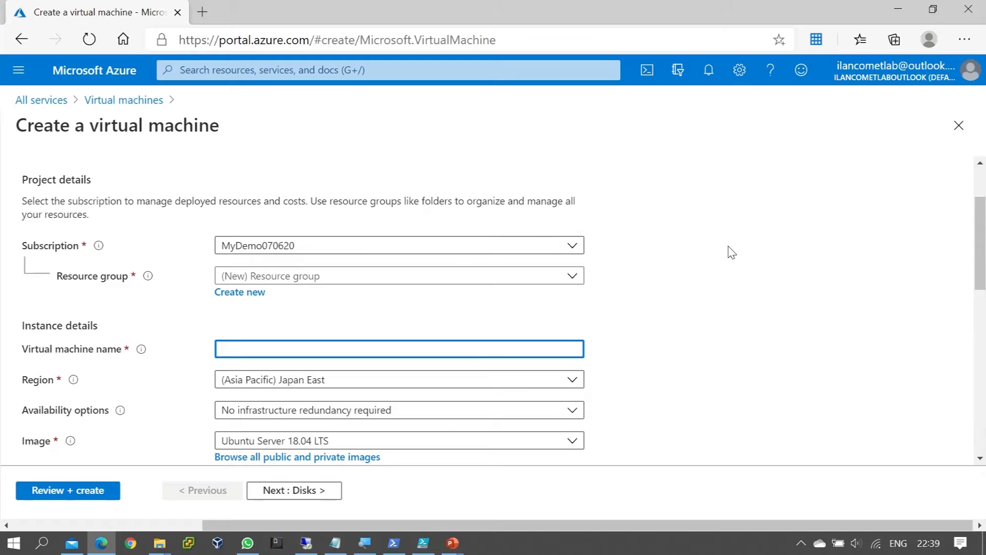
scroll(down, 3)
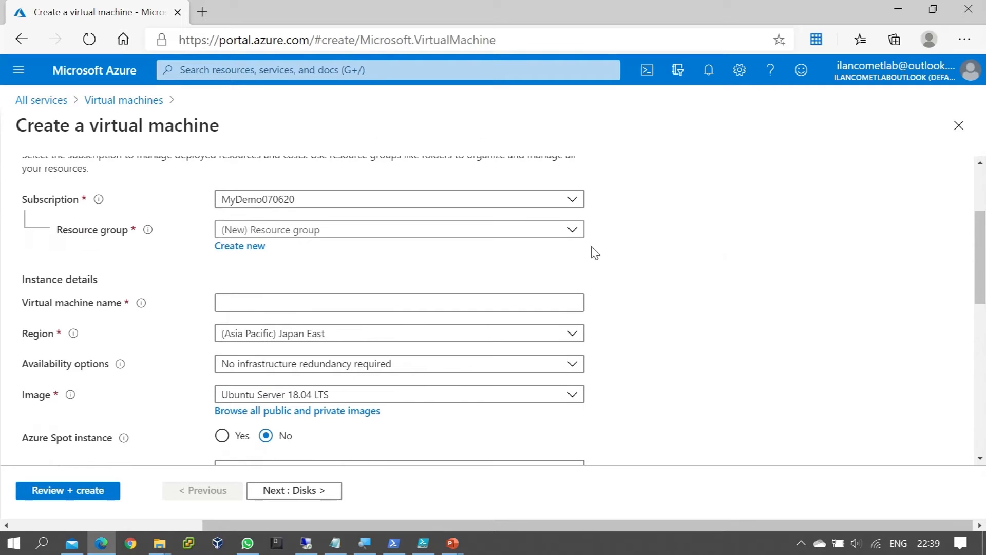
click(399, 229)
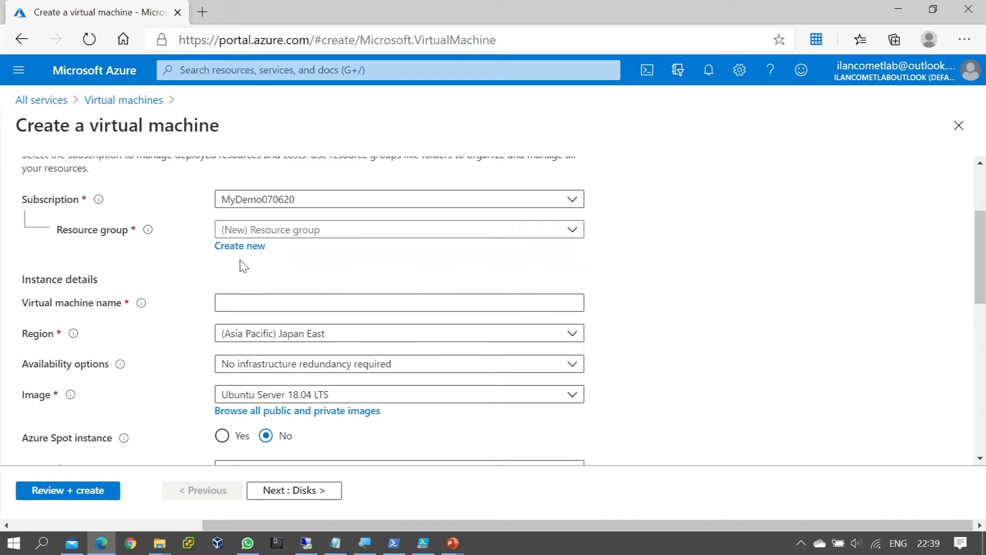
click(240, 246)
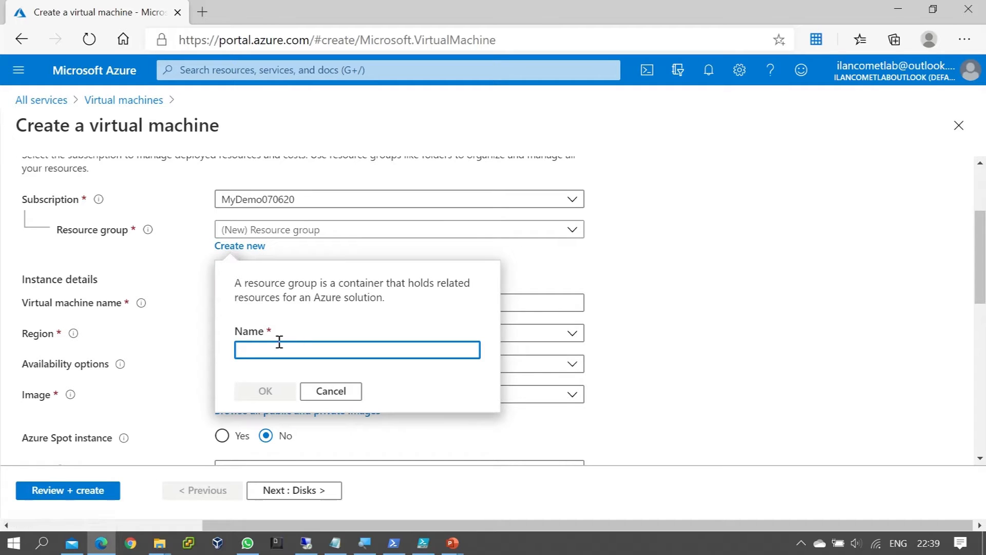
text(RG)
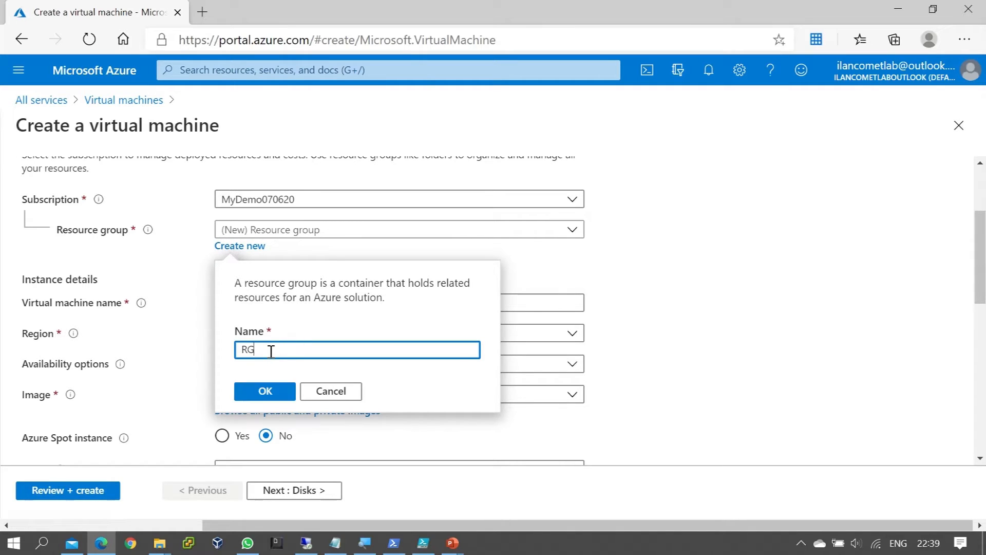
text(02)
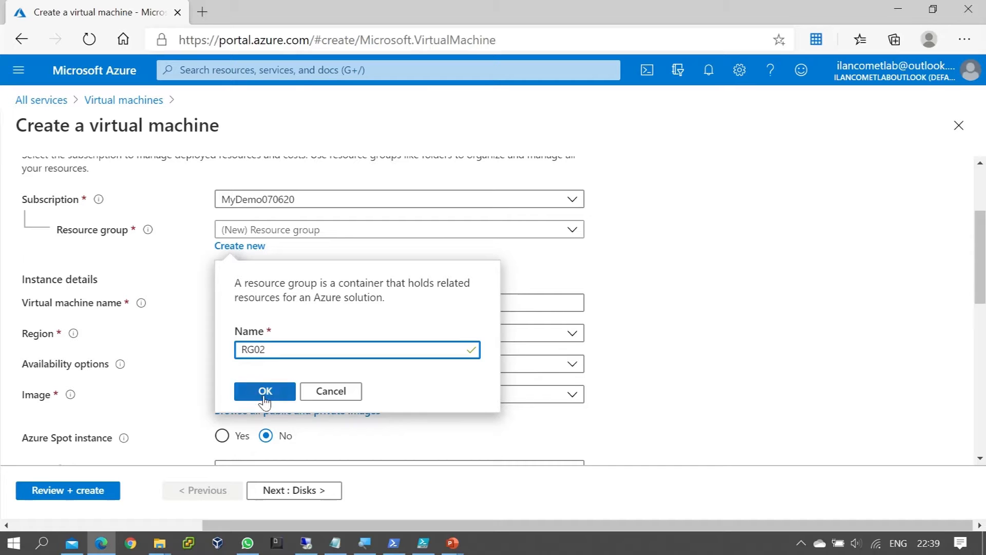
click(264, 390)
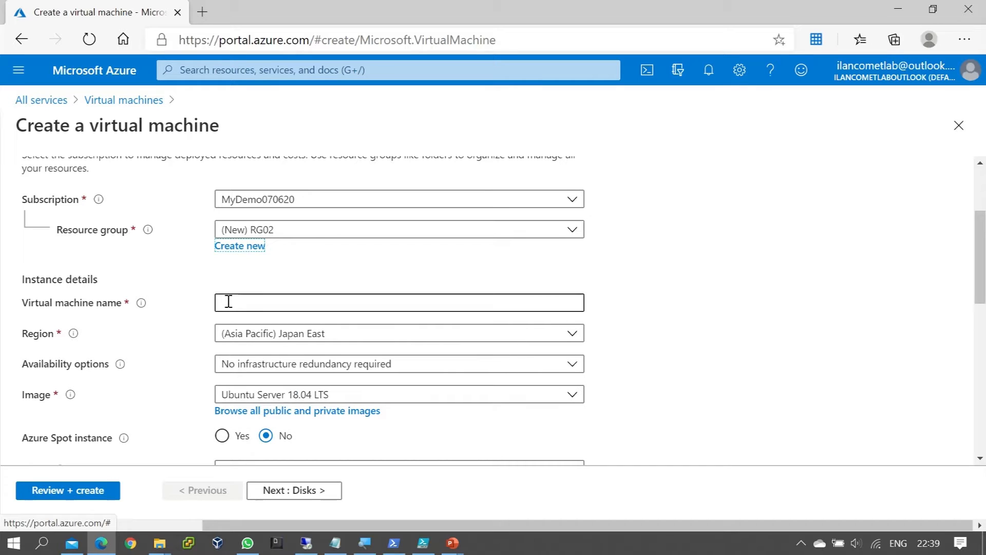
- Name the new virtual machine VM02
click(399, 302)
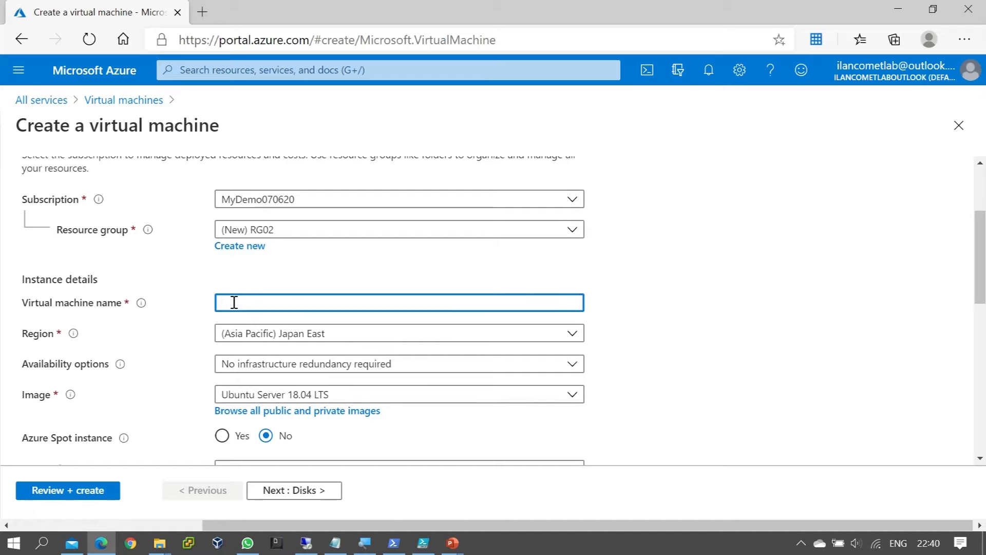
text(VM02)
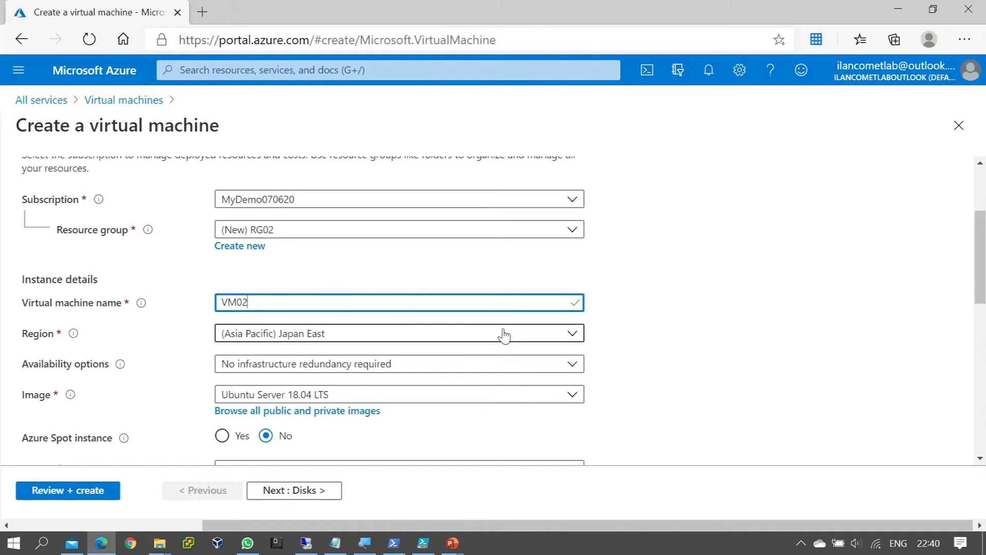
- Set the VM's region to (US) East US
click(399, 333)
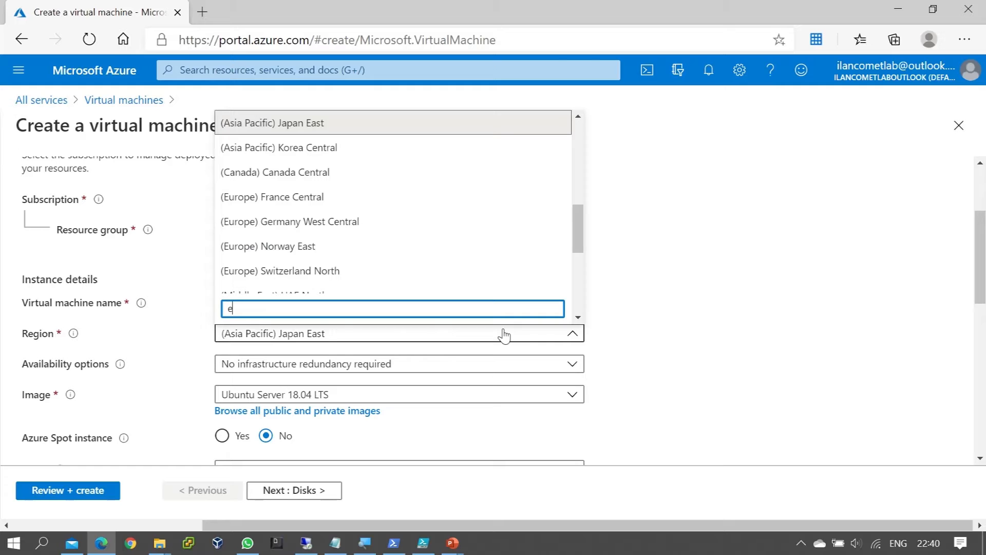
text(ast)
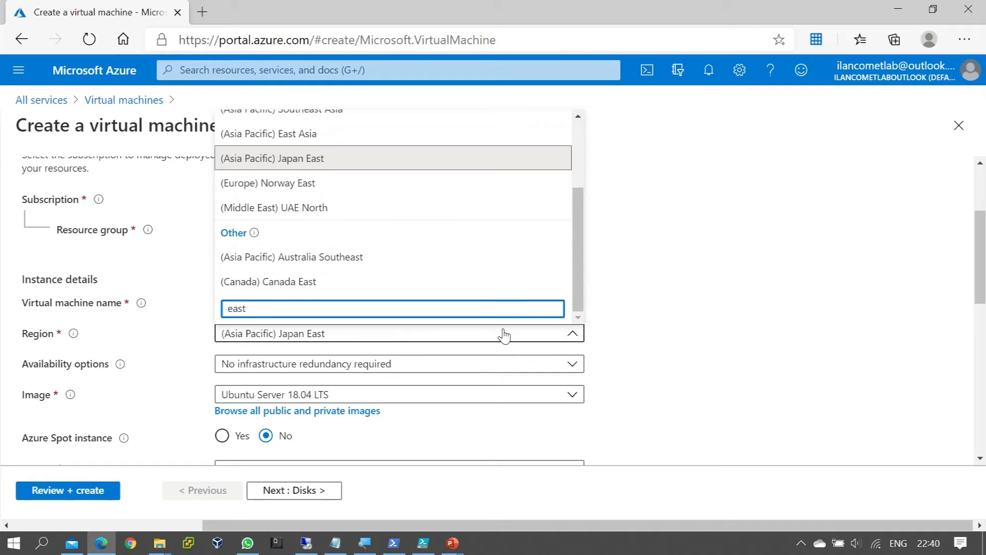
text(us)
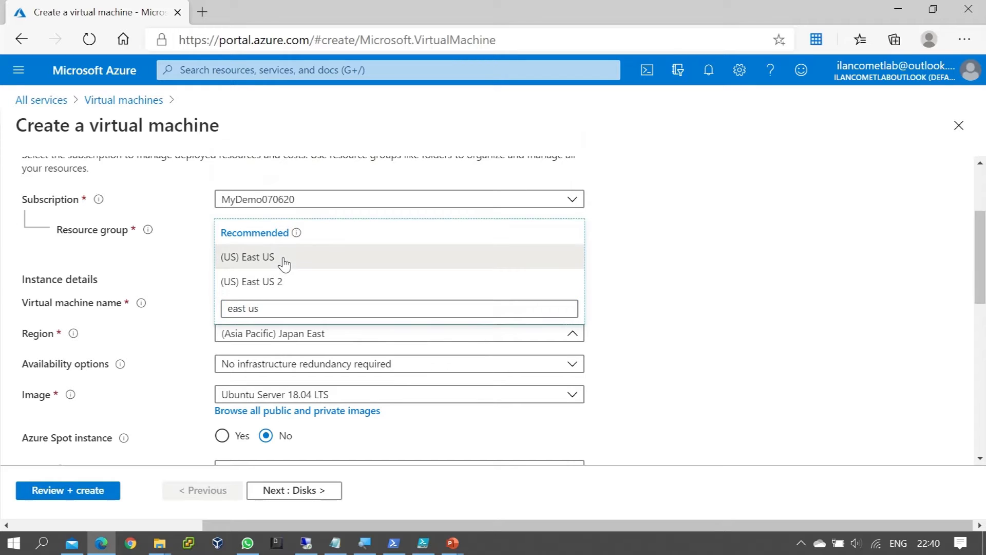
click(247, 257)
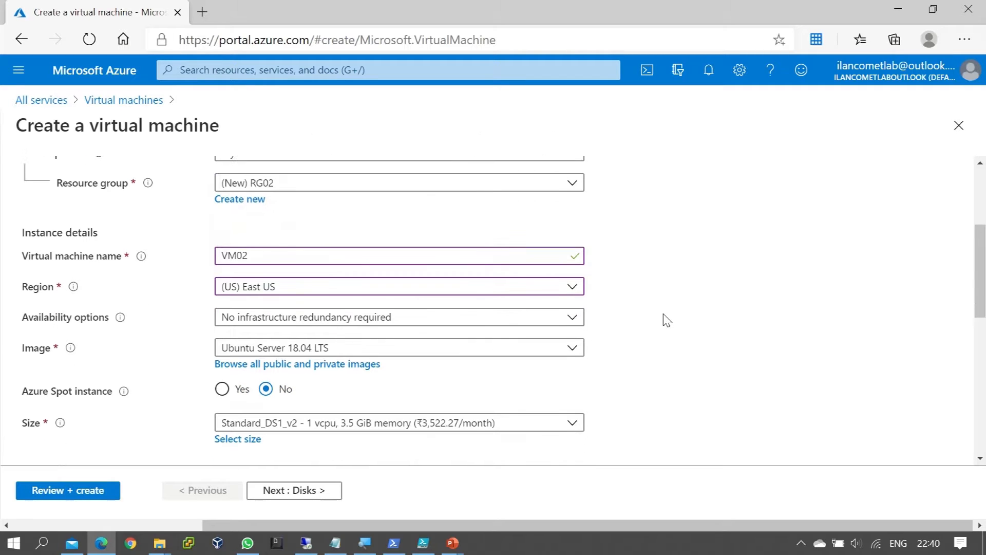
- Choose the Windows Server 2019 Datacenter image for the VM
click(399, 347)
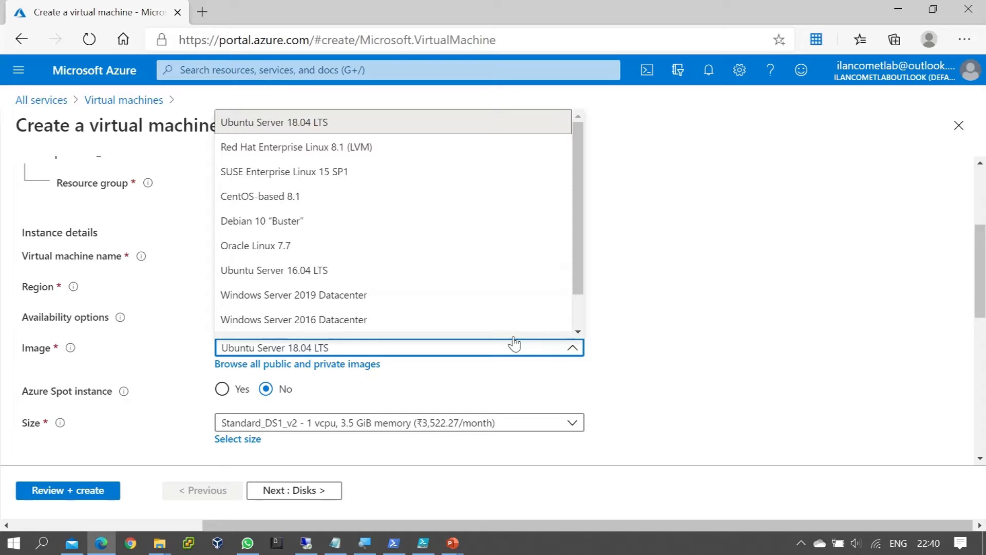
click(293, 295)
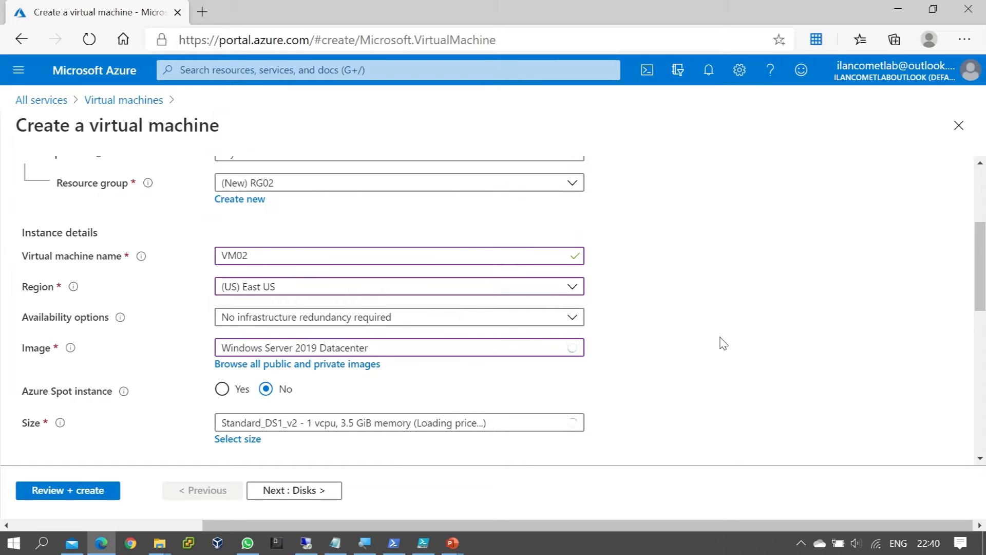
scroll(down, 3)
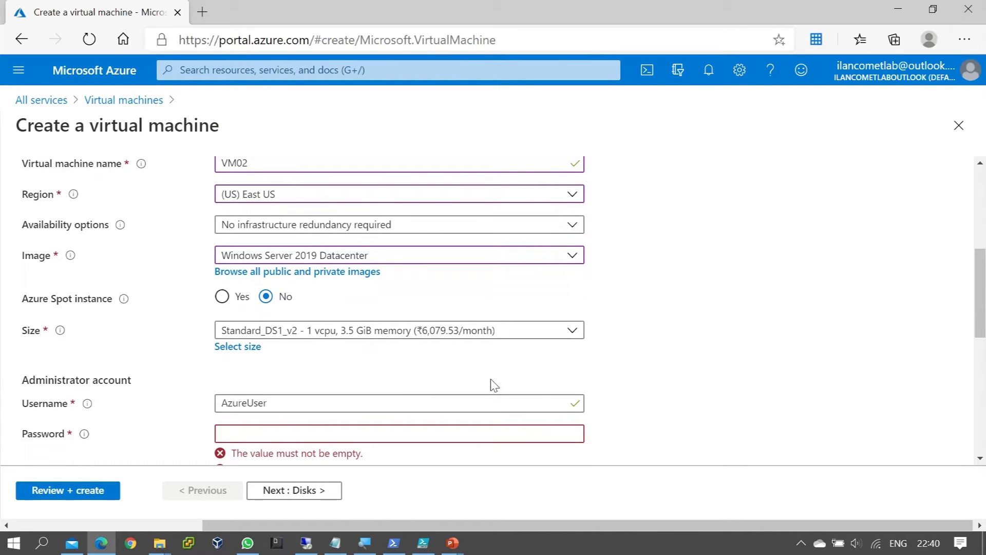
mouse_move(281, 333)
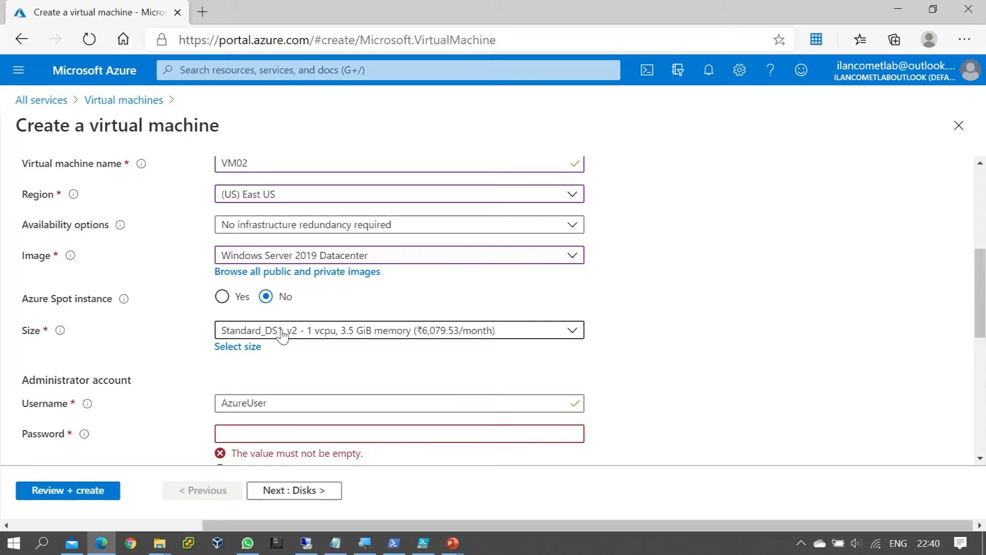
mouse_move(799, 343)
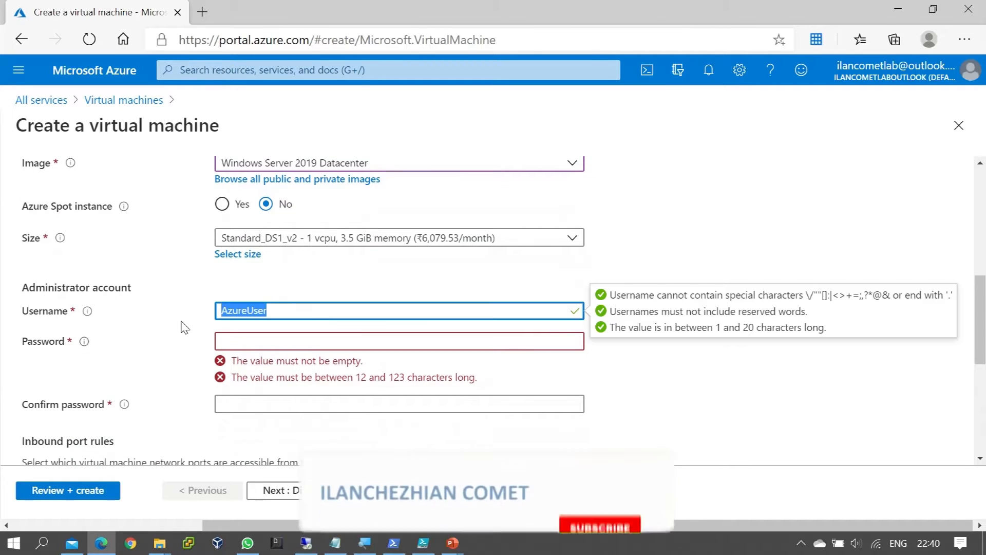
- Set administrator username 'comet' and enter the password twice
text(comet)
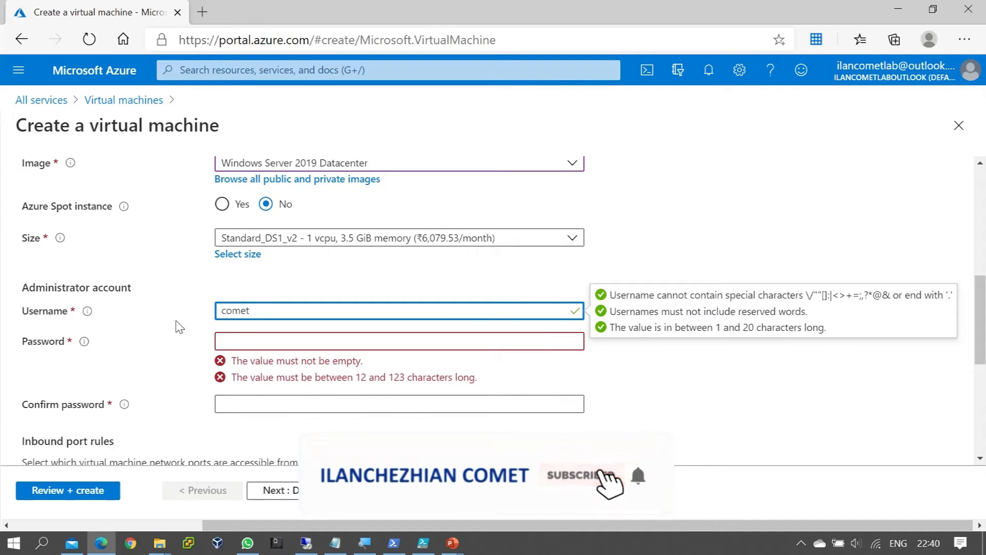
click(399, 340)
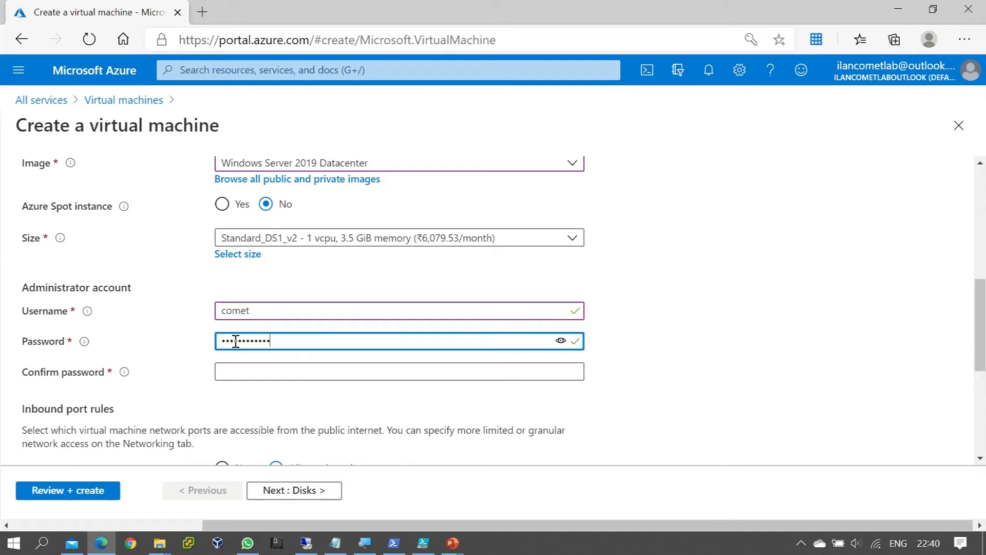
click(399, 371)
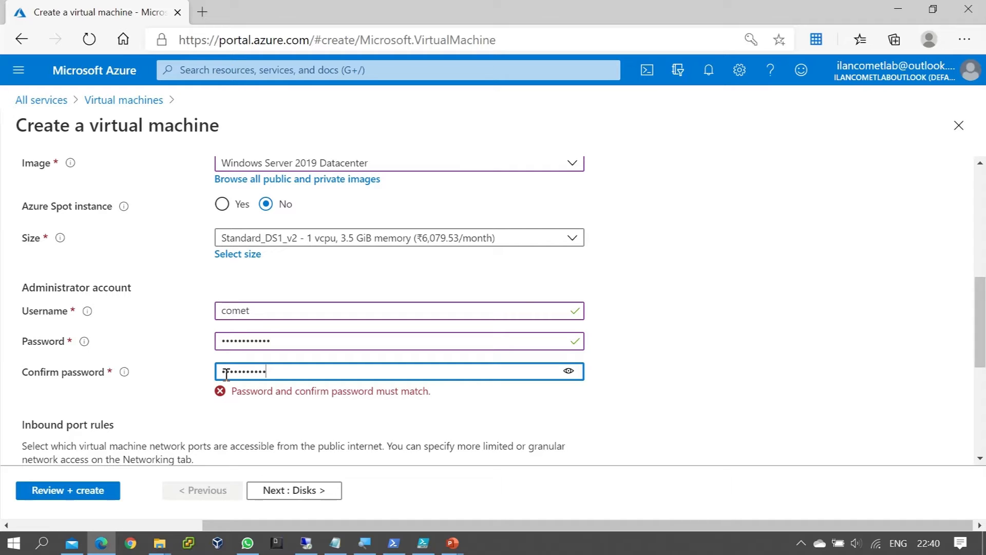
- Set Public inbound ports to None and continue to the Disks settings
scroll(down, 3)
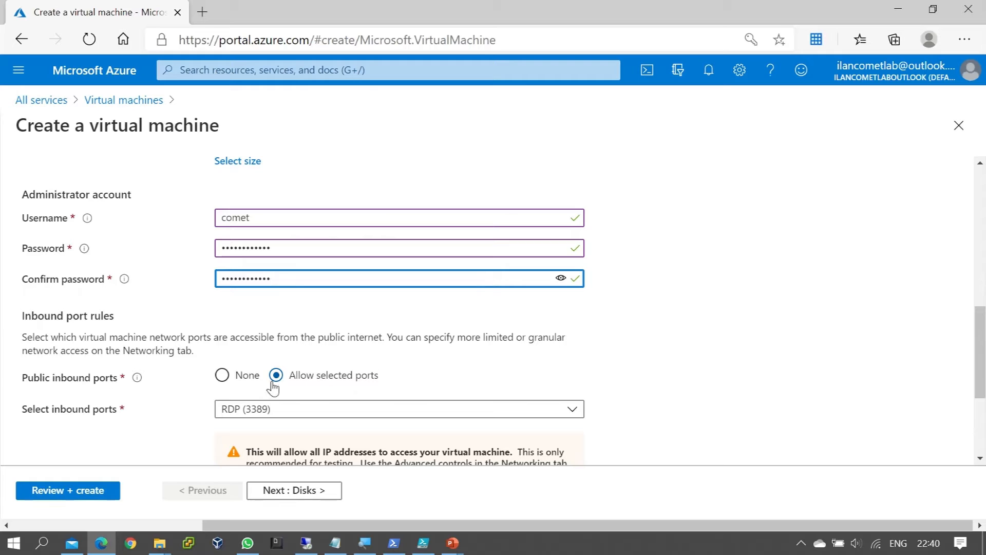
click(222, 374)
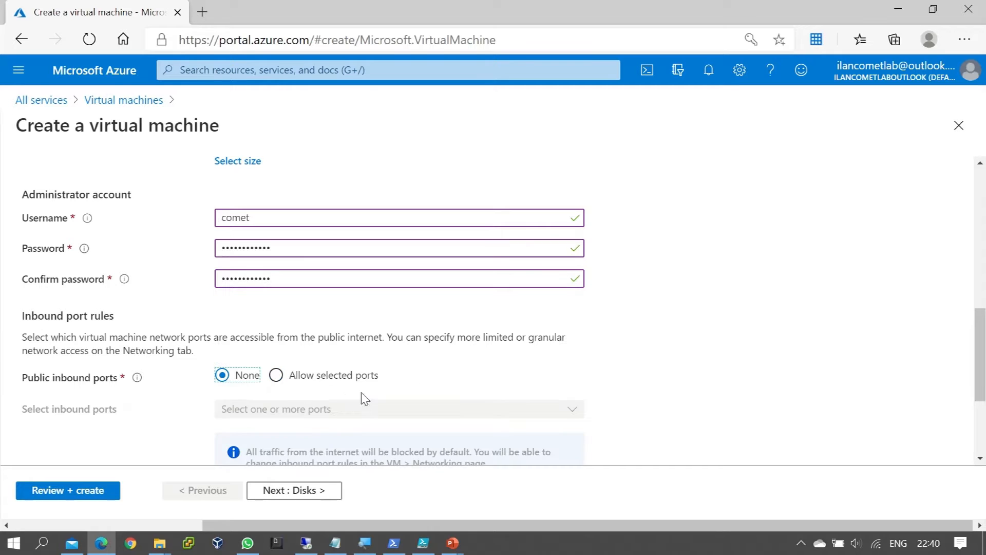
click(293, 490)
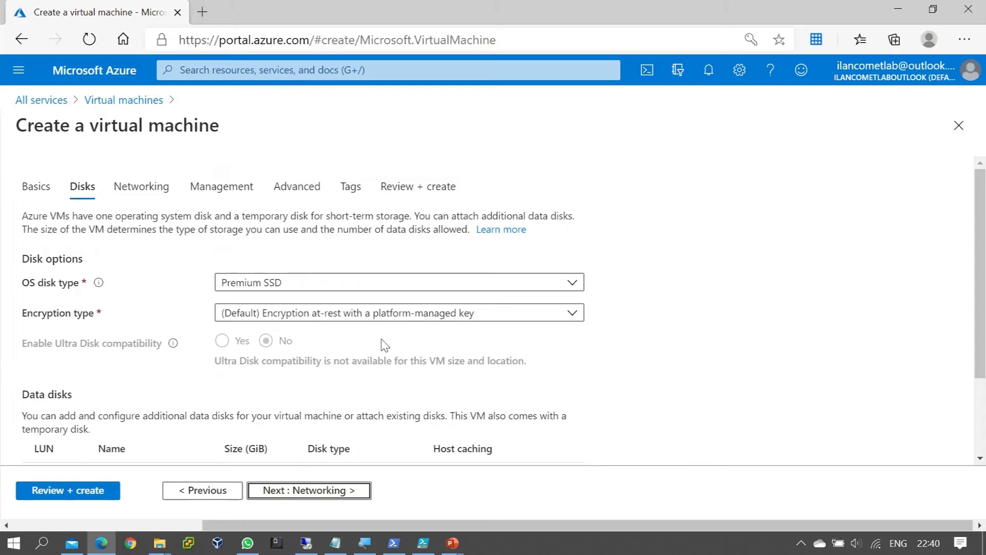
- Make the OS disk type Standard HDD
click(399, 282)
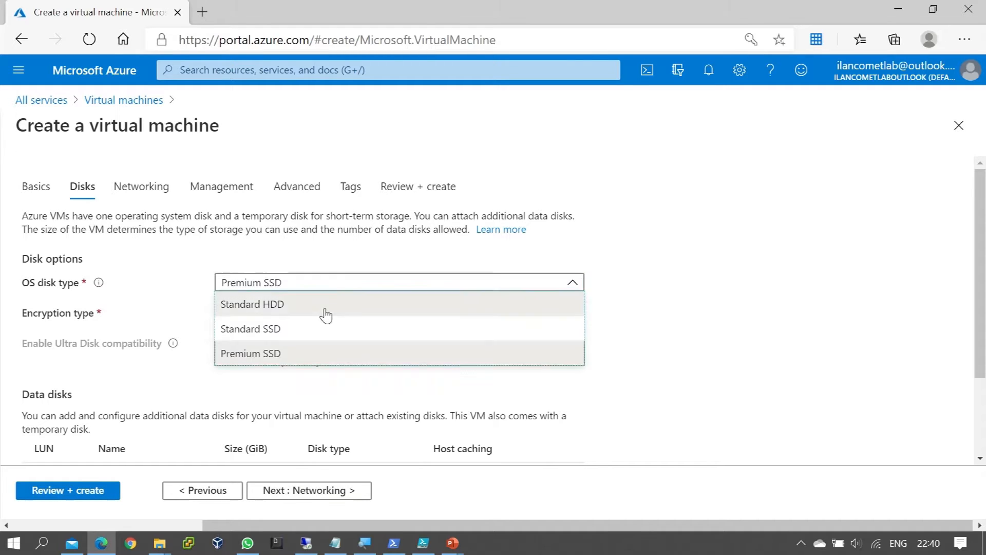
click(252, 304)
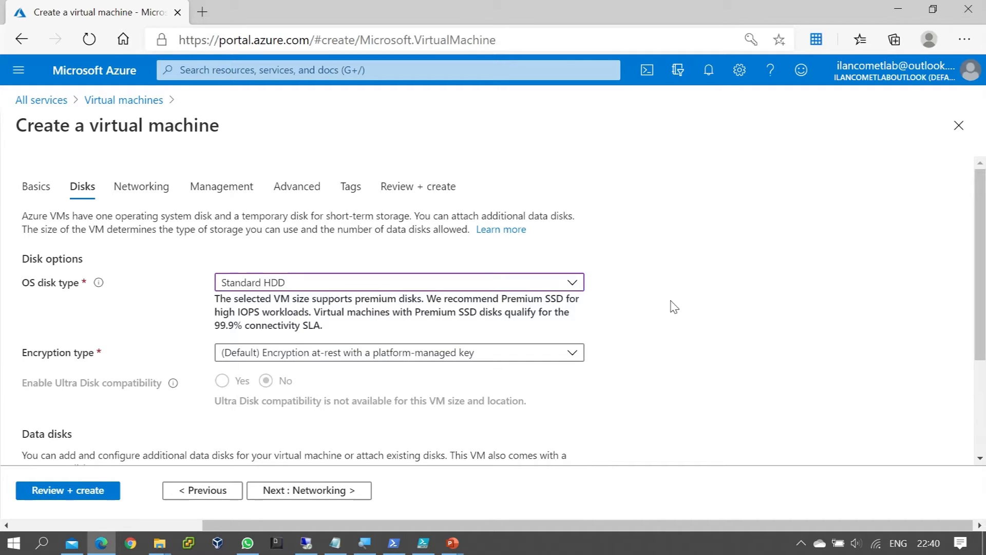
scroll(down, 3)
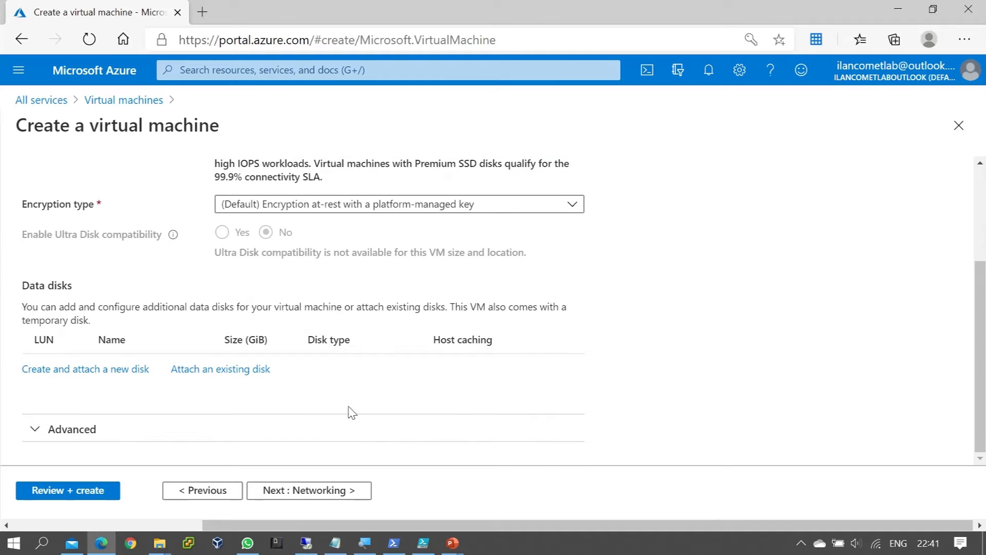
- Under Advanced, toggle managed disks, pick the cometlab01sa01 storage account, and continue to Networking
click(72, 428)
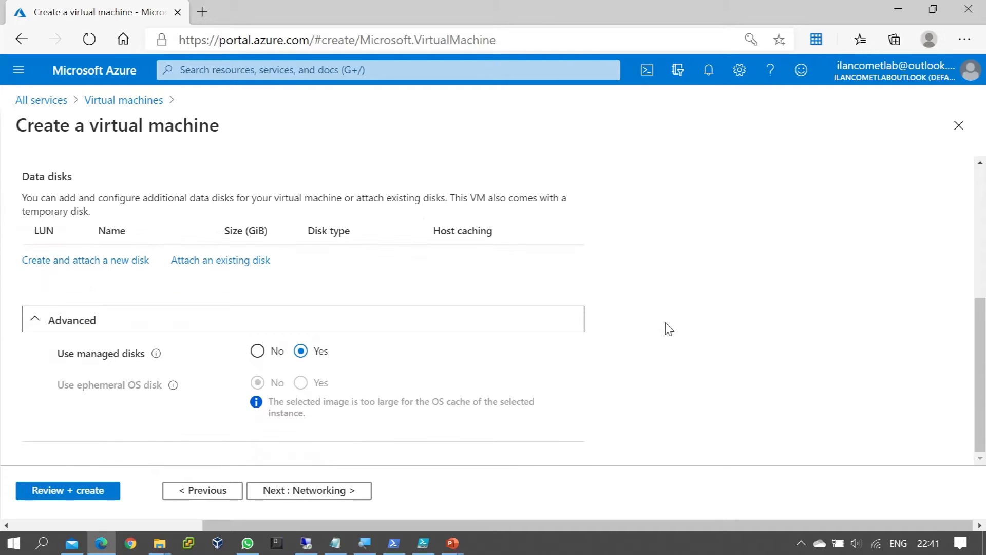
click(256, 352)
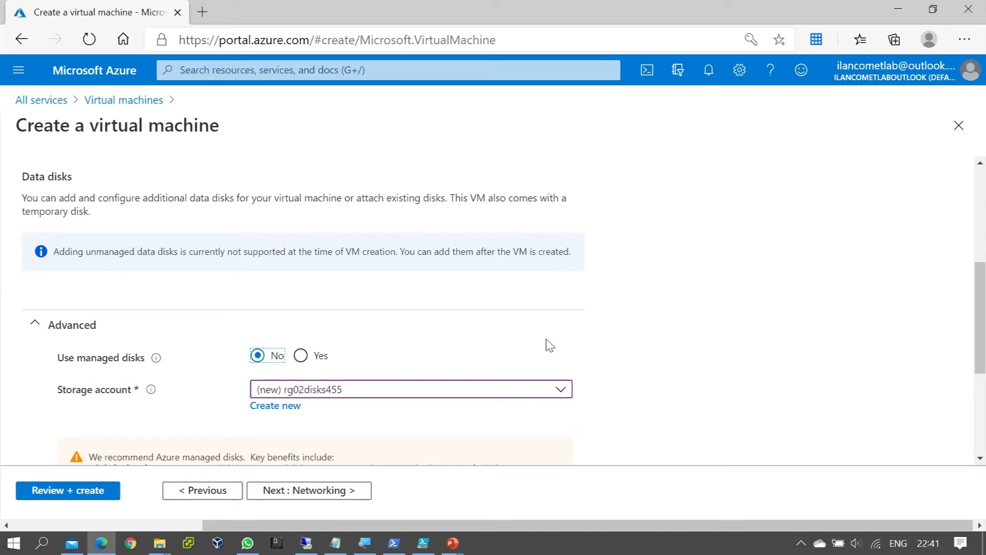
click(557, 388)
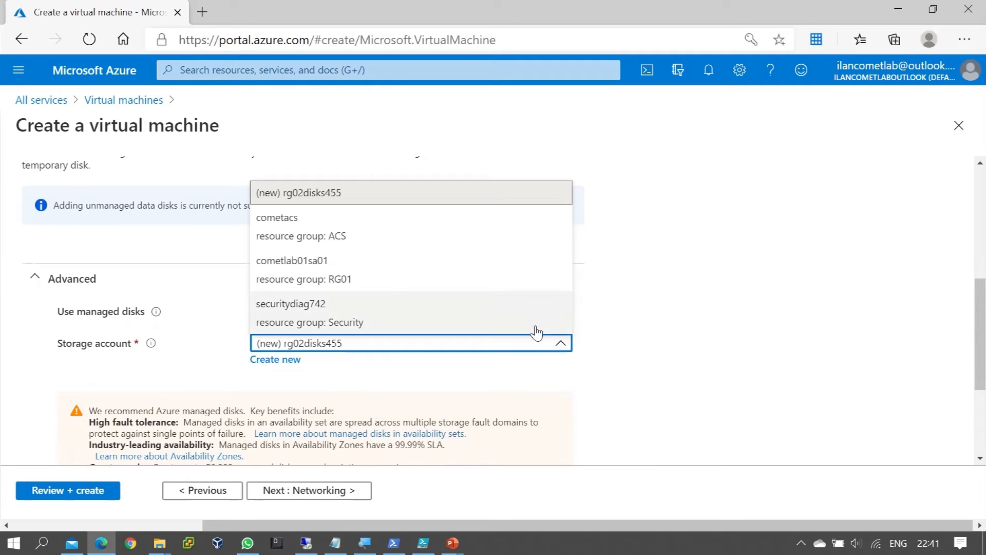
click(291, 260)
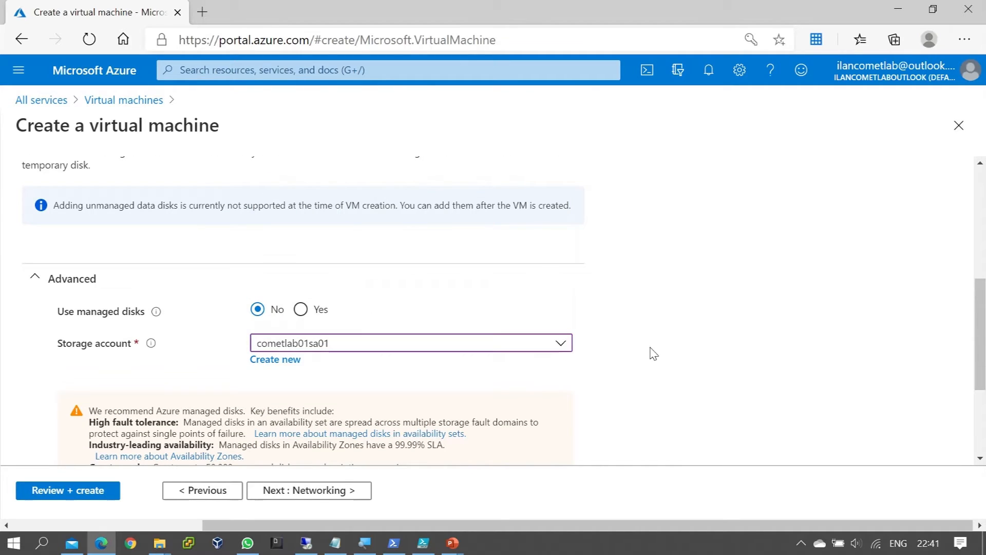
scroll(down, 3)
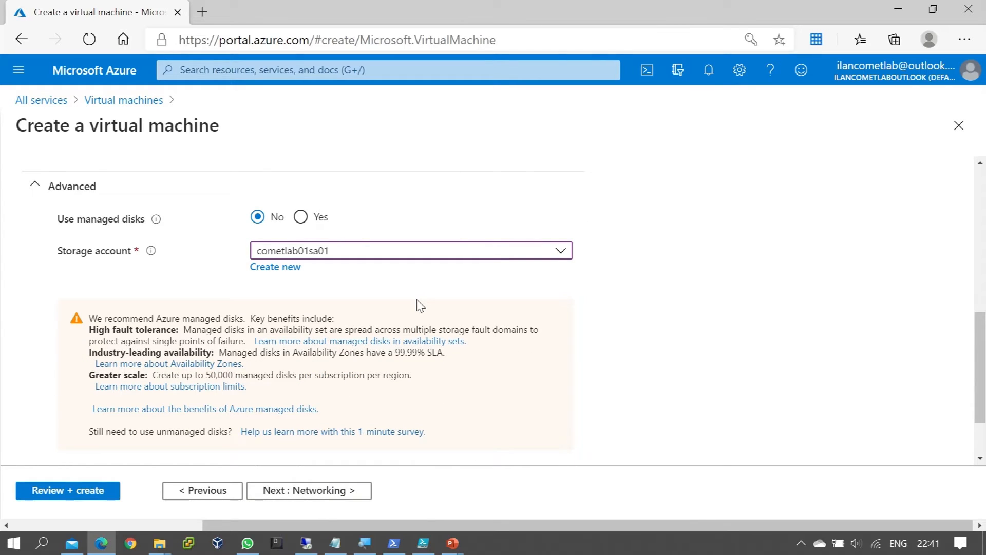
mouse_move(410, 304)
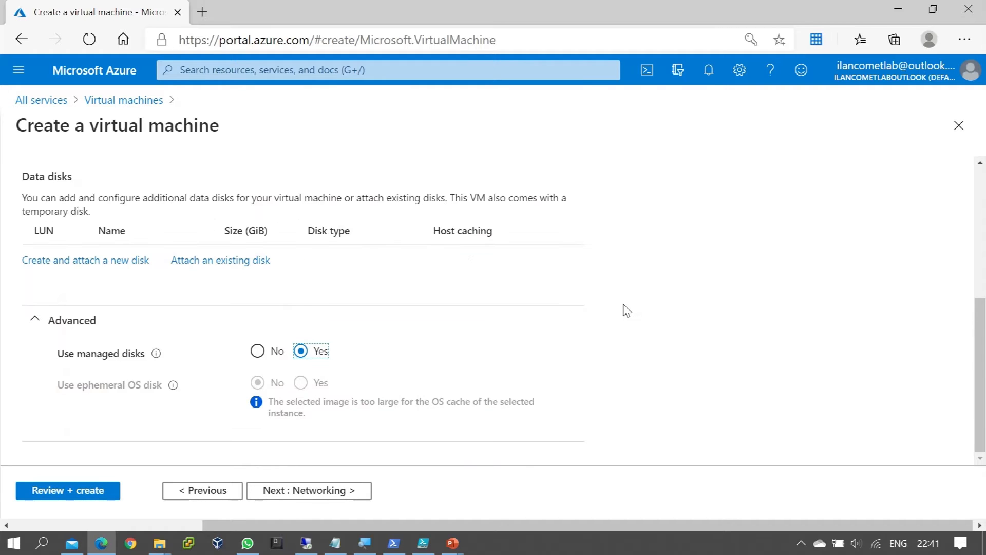
scroll(up, 3)
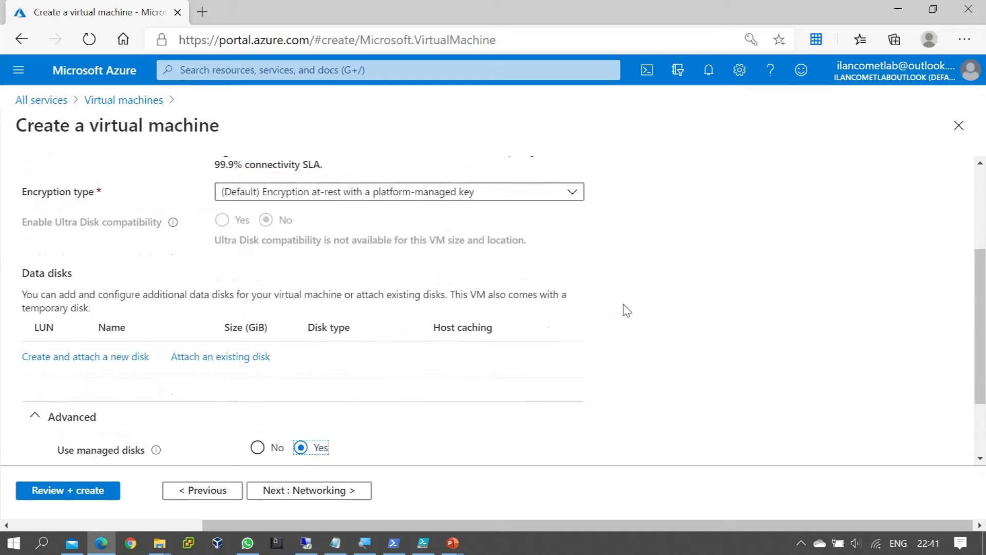
click(307, 490)
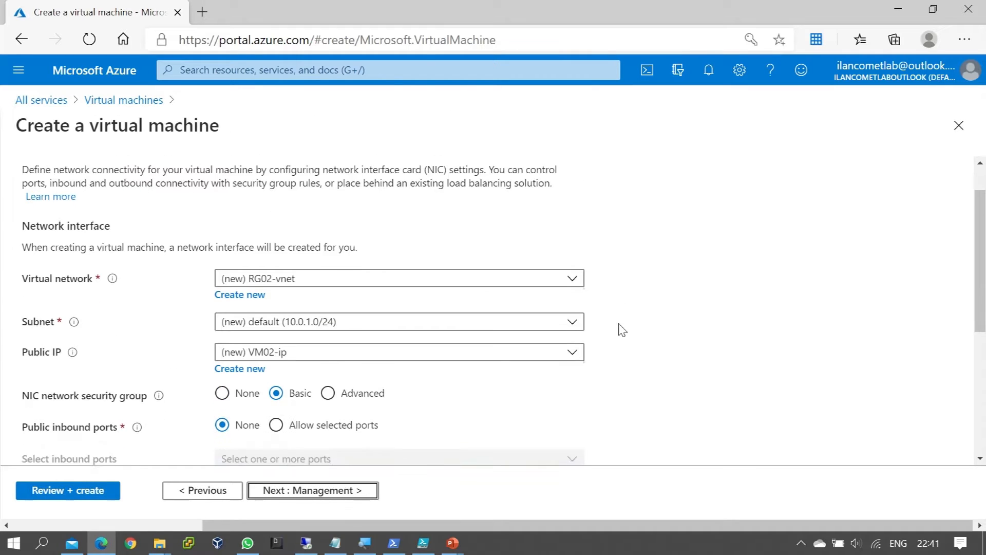
scroll(up, 3)
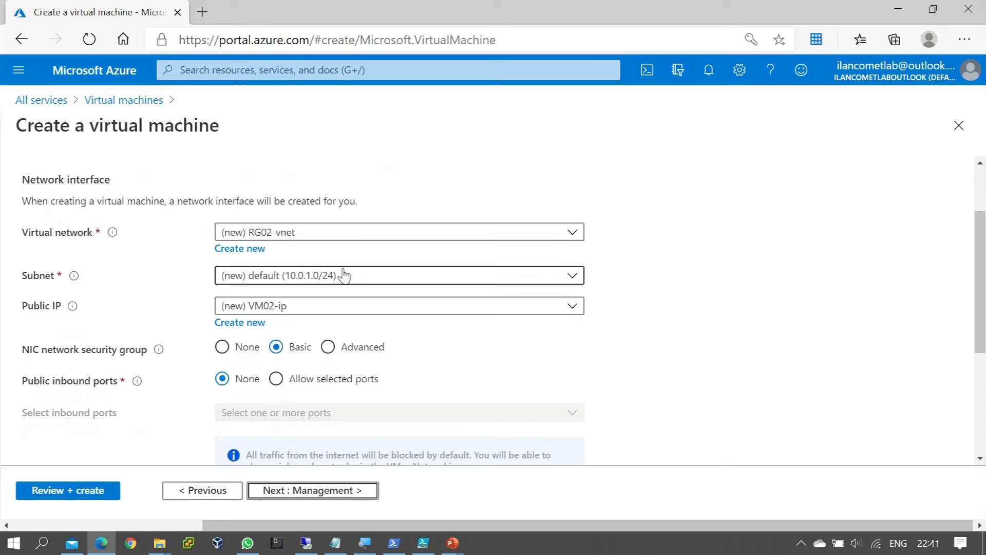
click(398, 232)
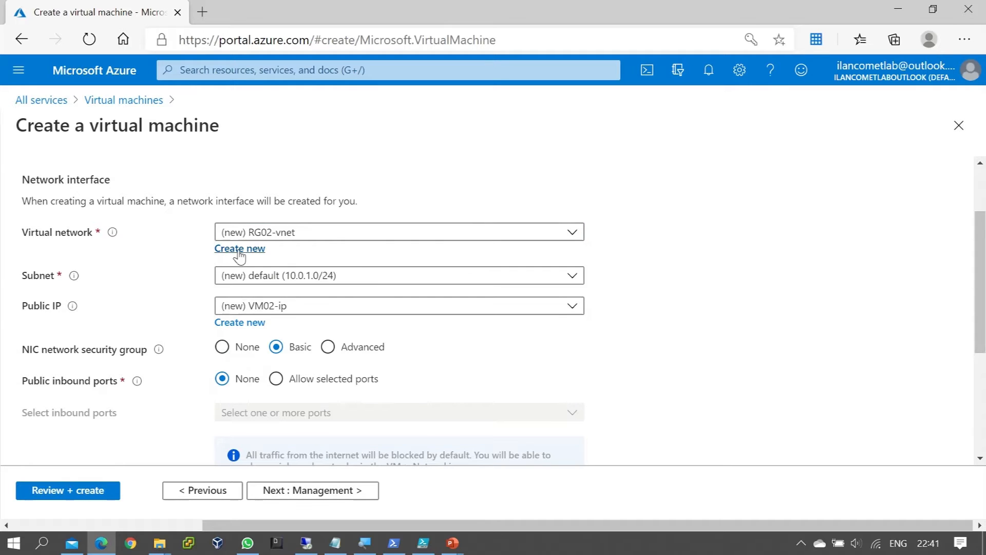
- Create a new virtual network named VNet02 and clear its default address range
click(239, 247)
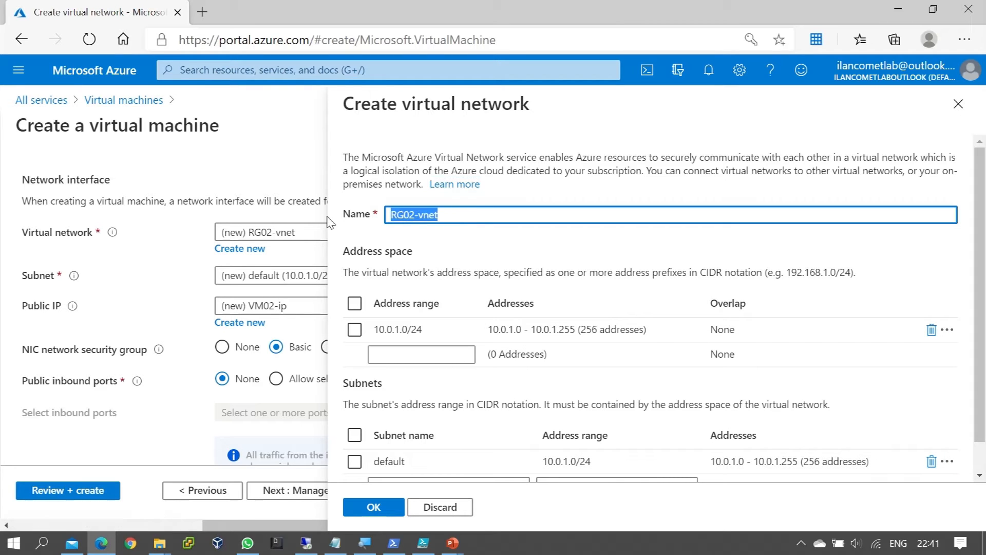
text(VNet)
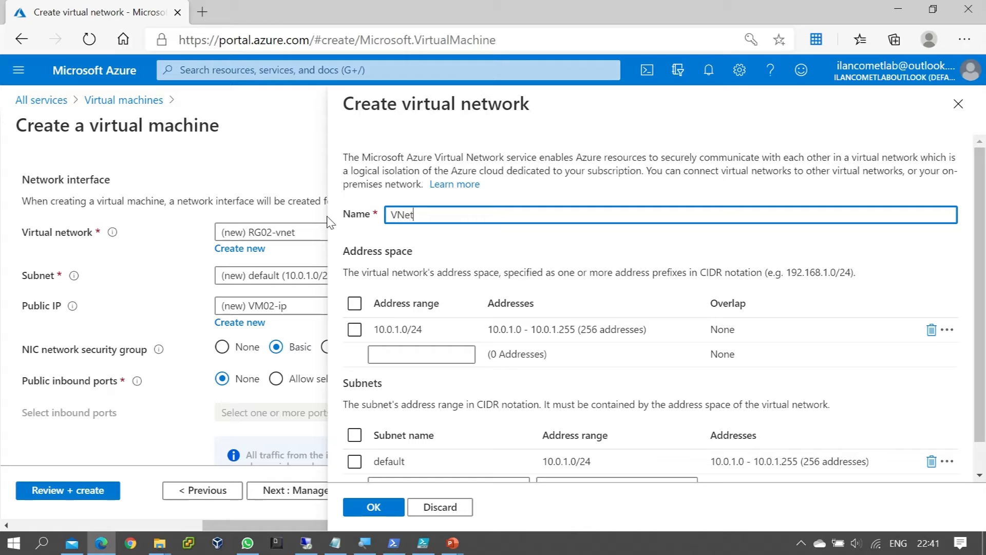
text(02)
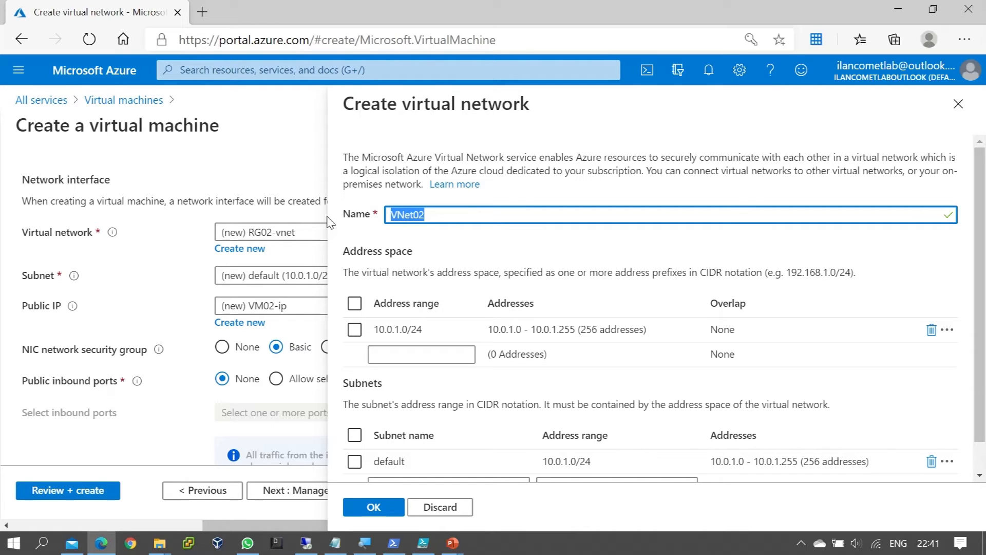
mouse_move(573, 321)
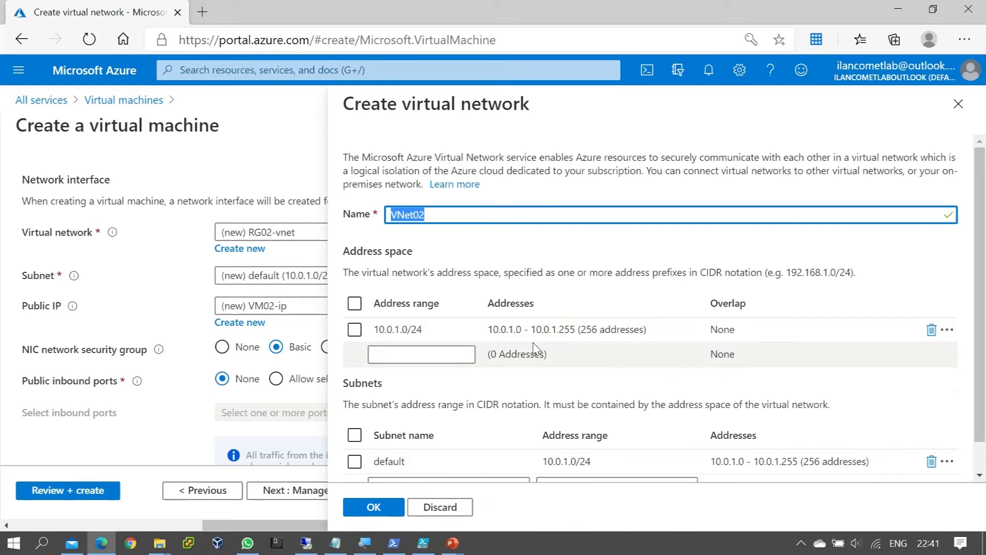
mouse_move(611, 310)
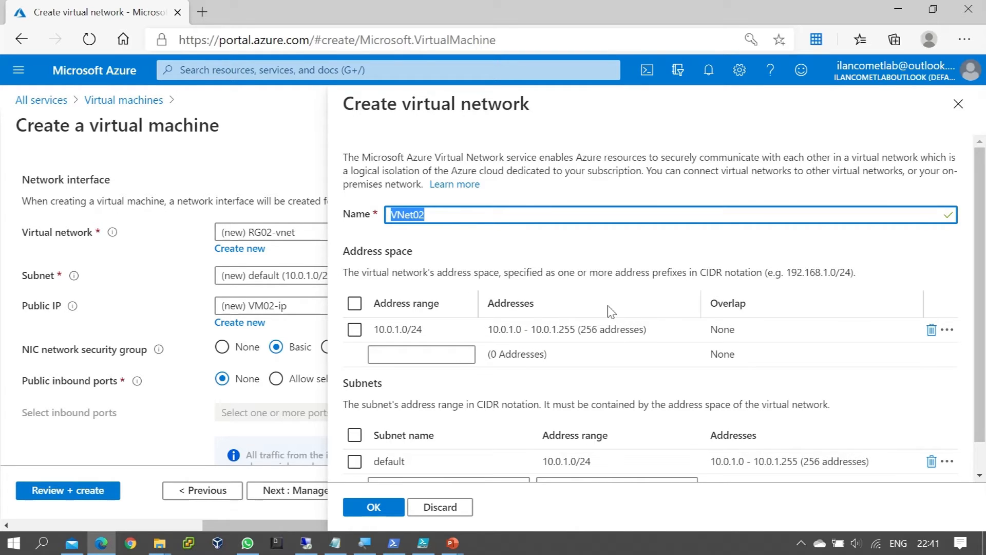
click(421, 329)
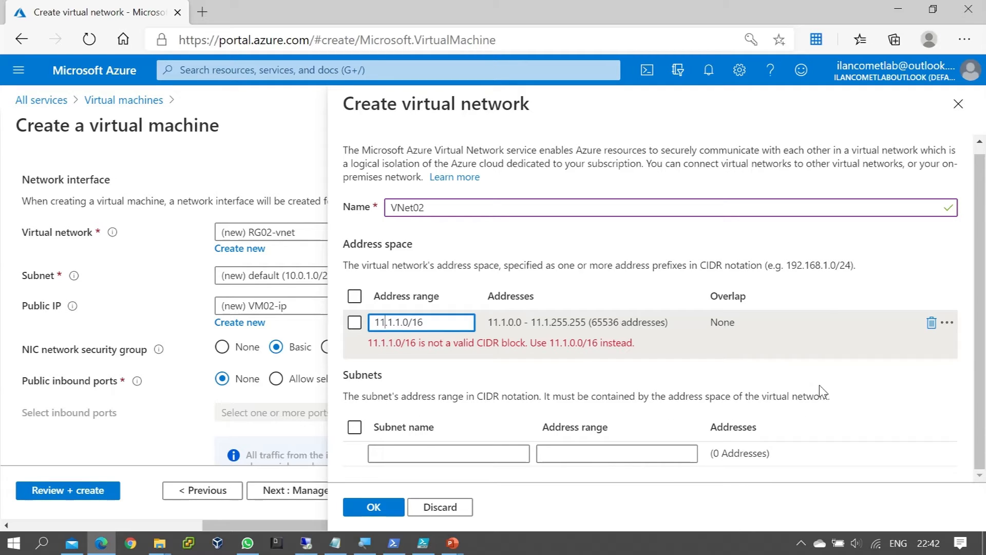
mouse_move(789, 445)
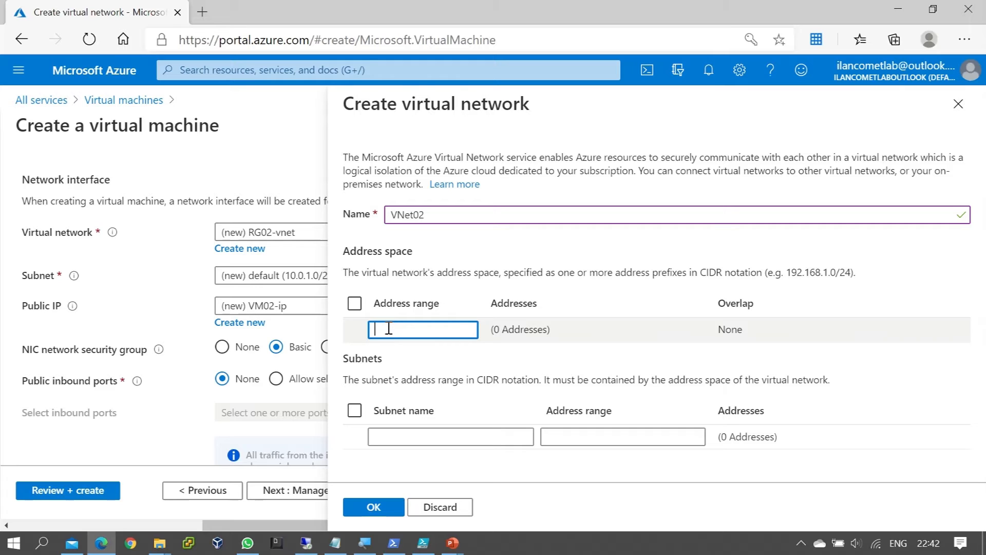
- Give VNet02 the address space 20.0.0.0/16
text(20.0.0.0)
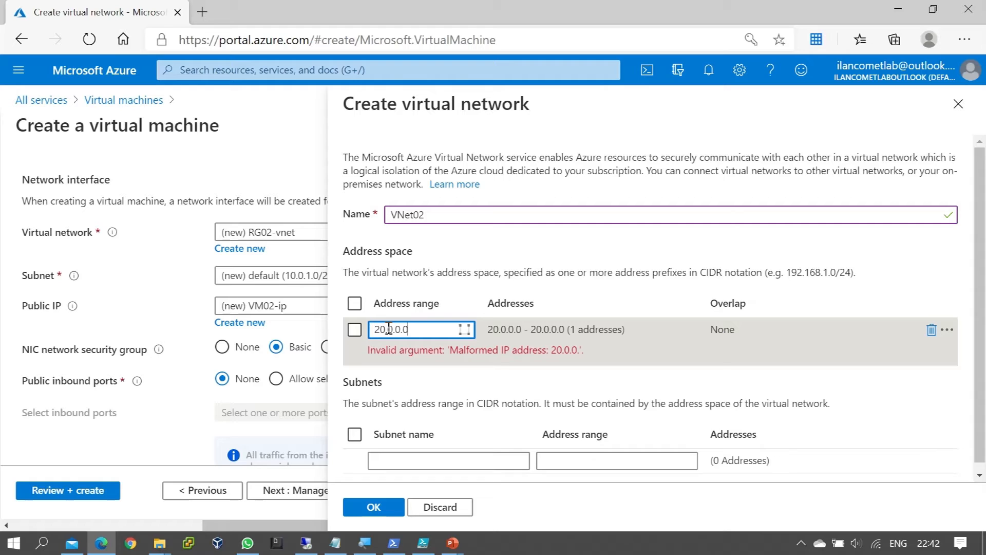
text(/1)
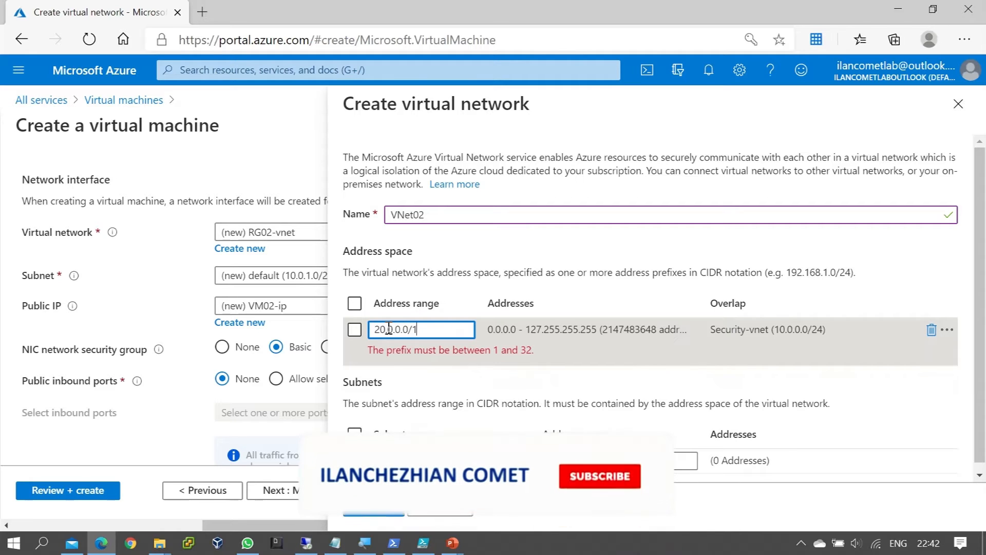
text(20.0.0.0/16)
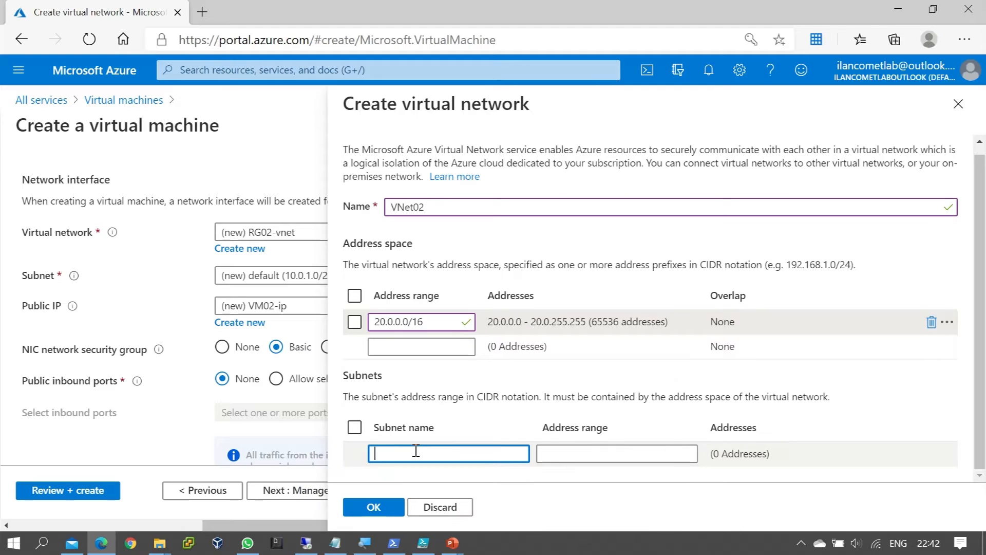
- Add subnet VNet02-SN01 with range 20.0.0.0/24 and confirm the new virtual network
text(VNet02-)
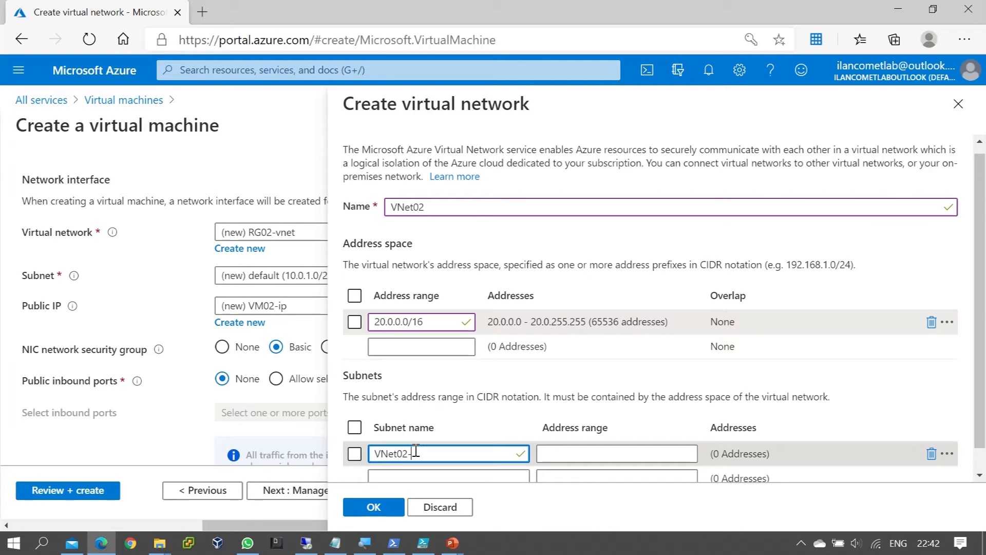
text(SN01)
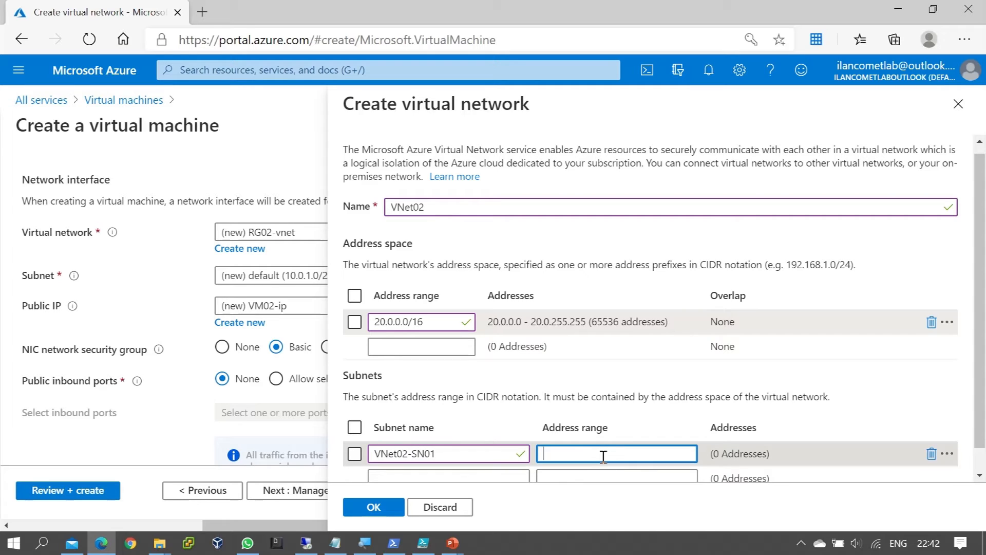
text(20.0.0.0/24)
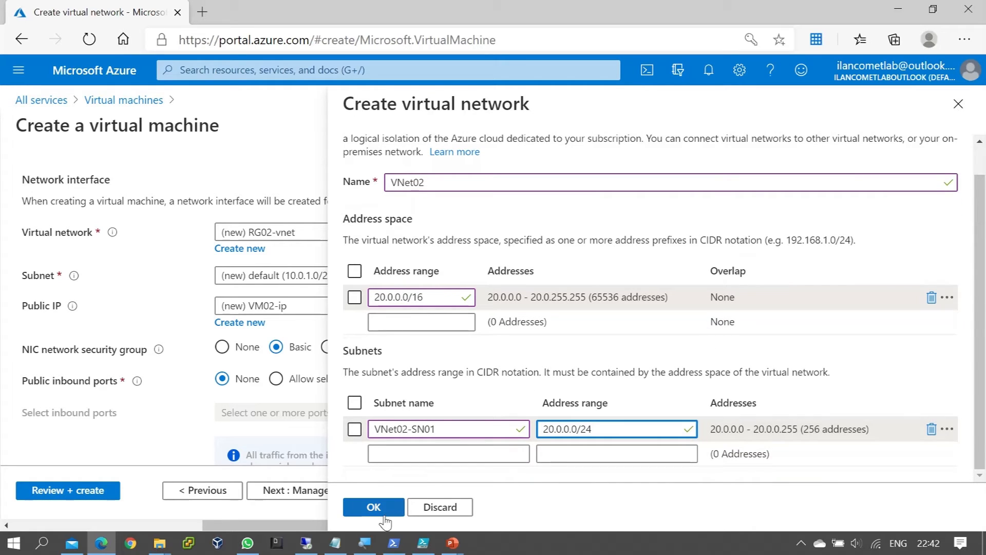
click(373, 506)
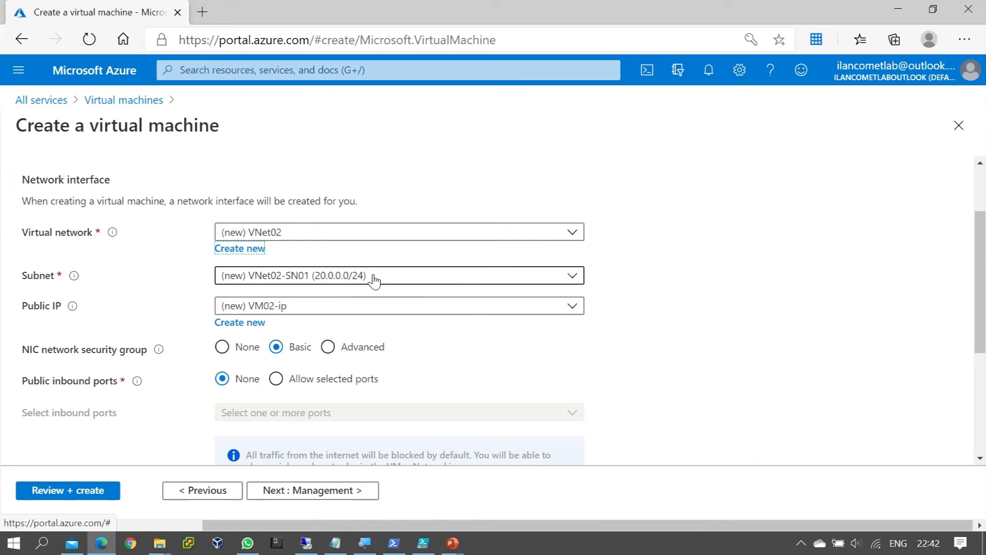
mouse_move(374, 228)
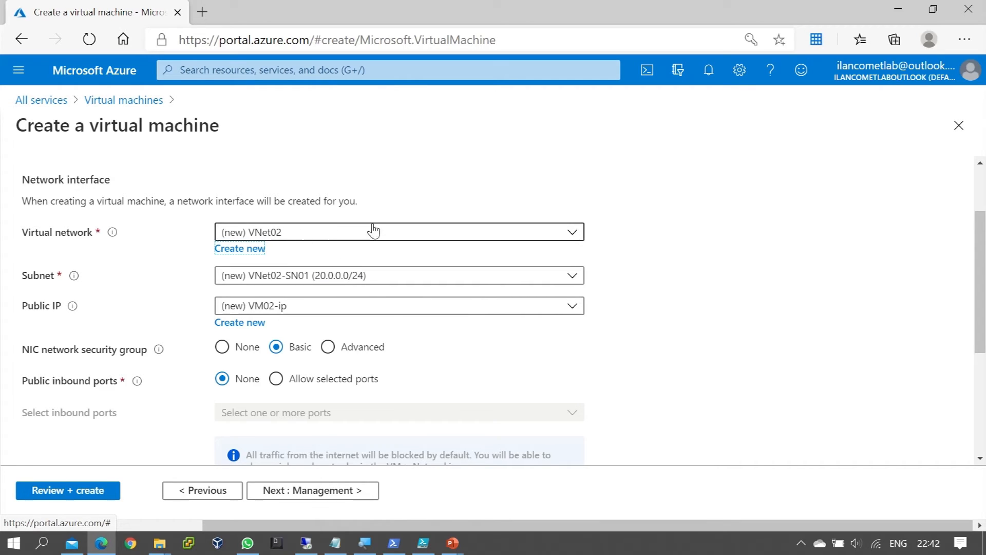
mouse_move(755, 345)
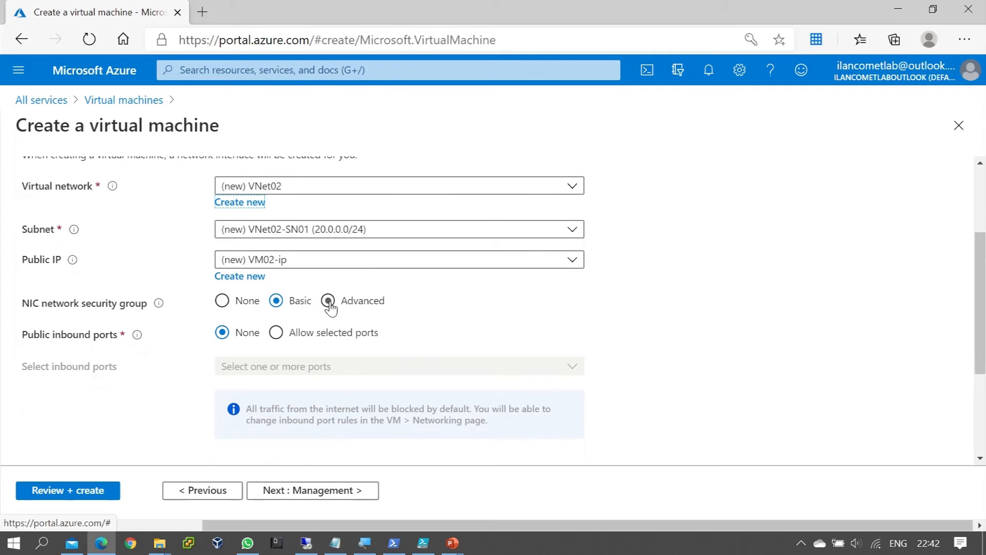
- Set NIC network security group to Advanced and begin a new security group
click(328, 301)
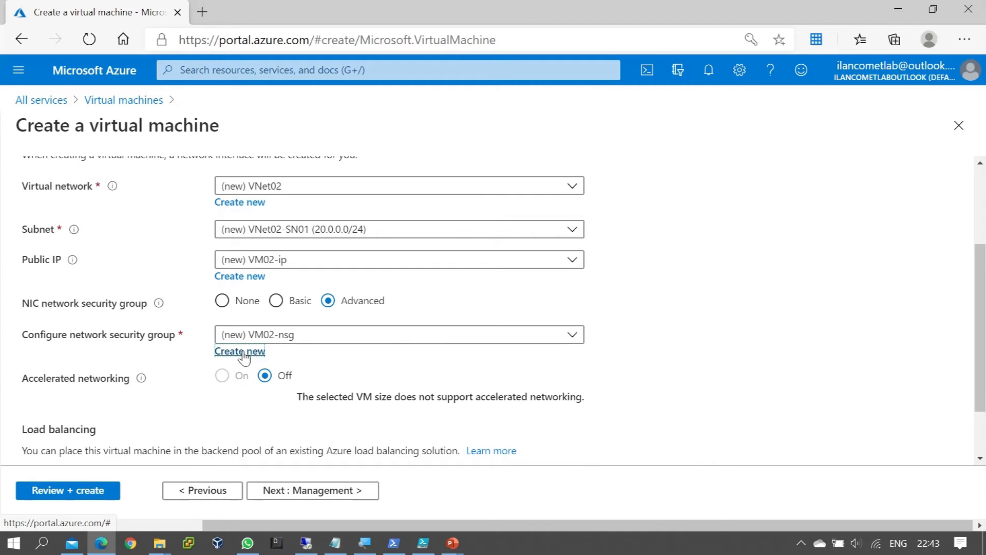
click(239, 350)
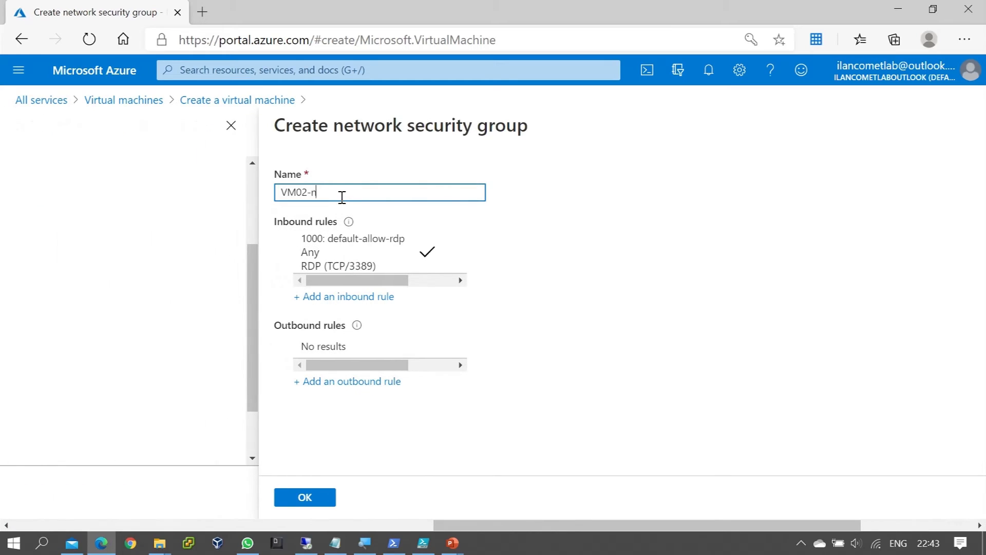
- Name the new network security group VNet02-NSG01-VM02 and confirm it
key(Backspace)
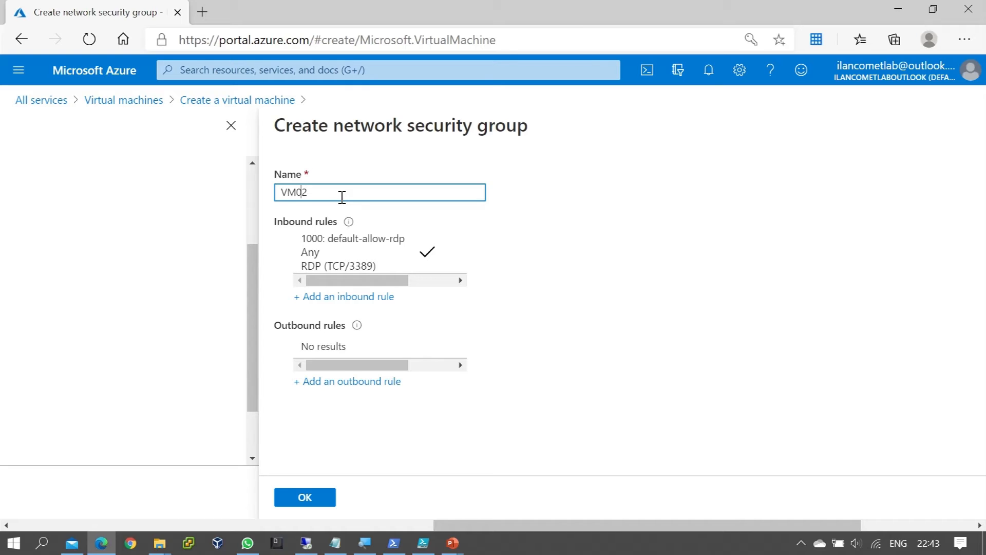
text(VNet02)
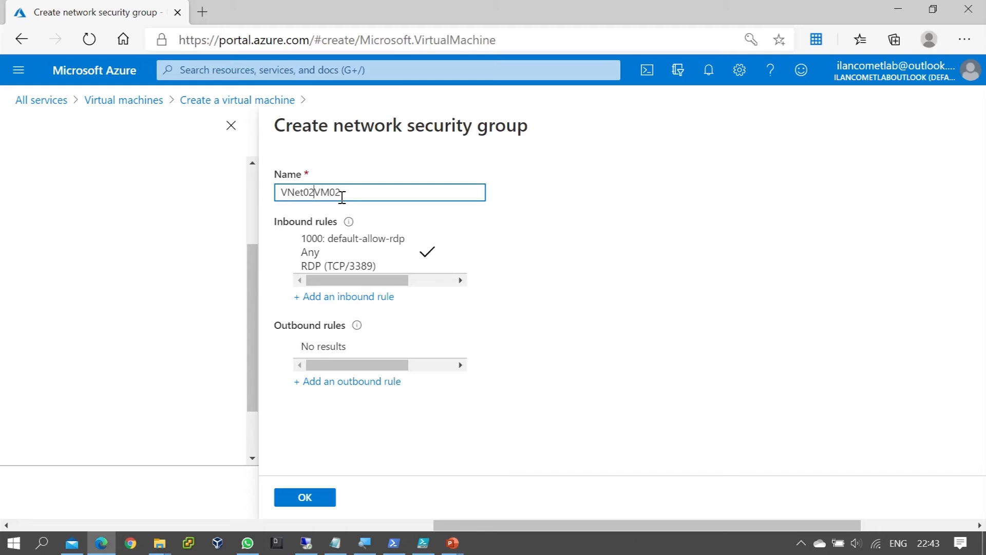
text(-N)
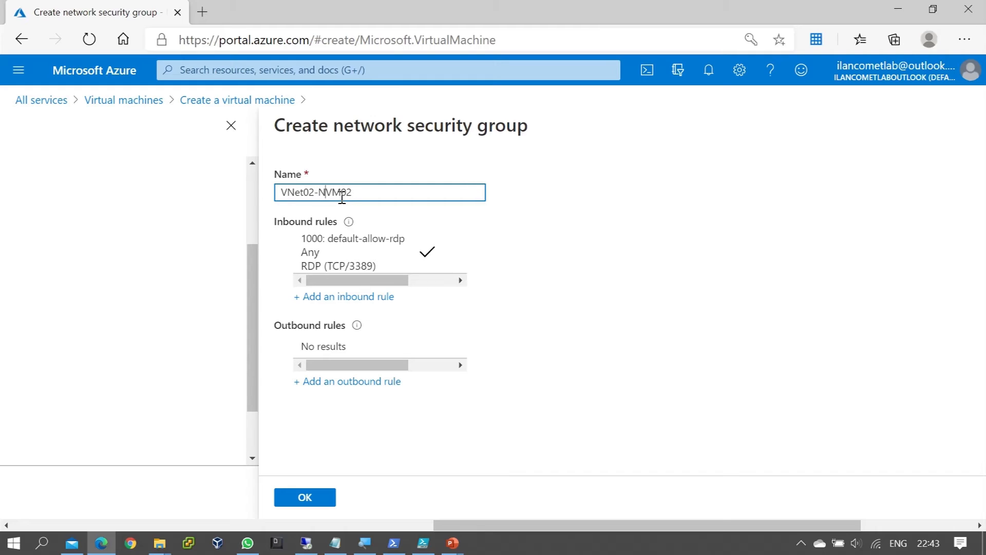
text(NSG01-)
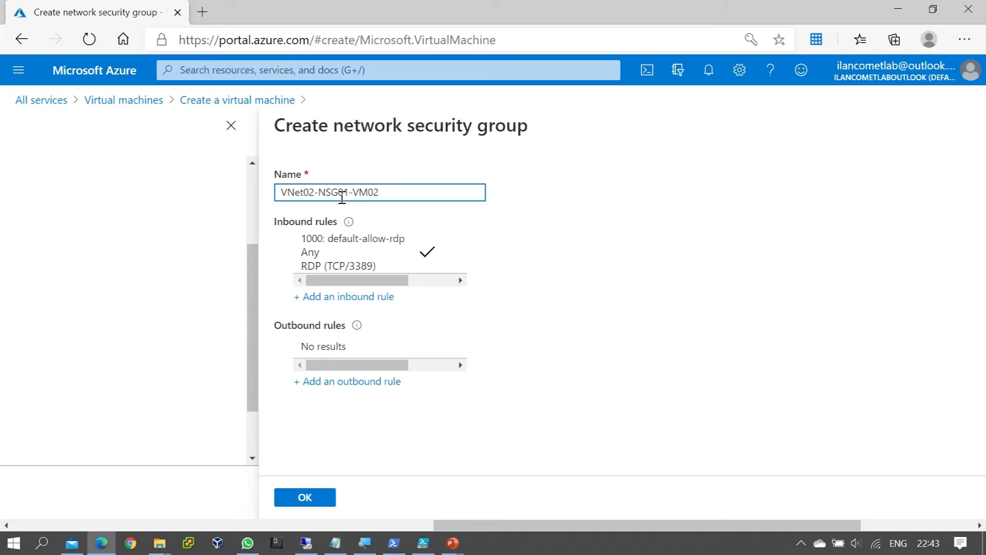
mouse_move(395, 175)
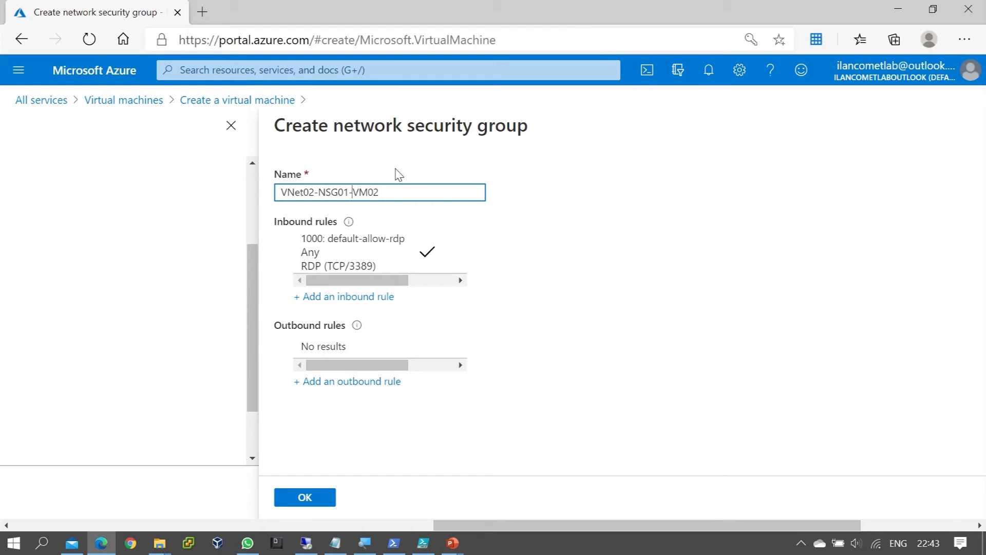
mouse_move(421, 184)
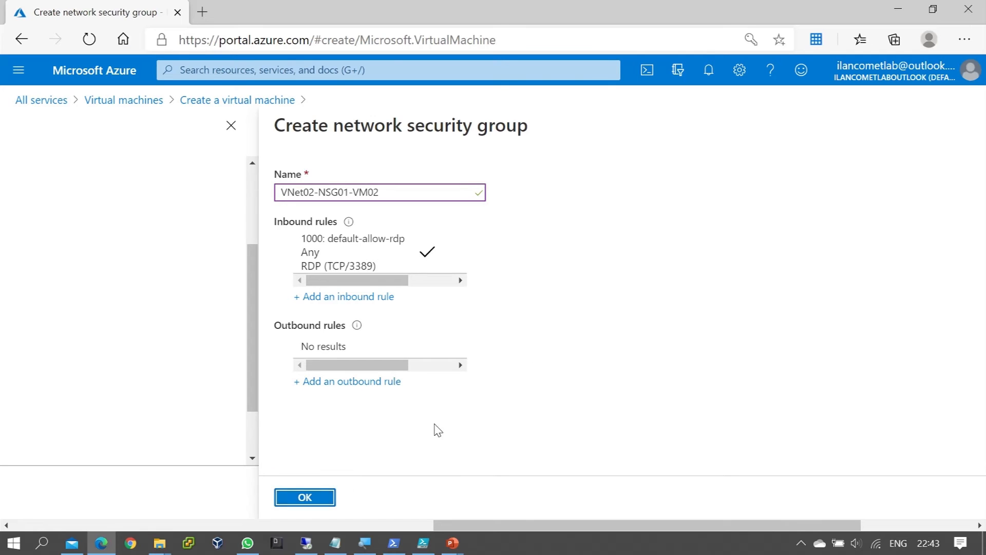
click(304, 498)
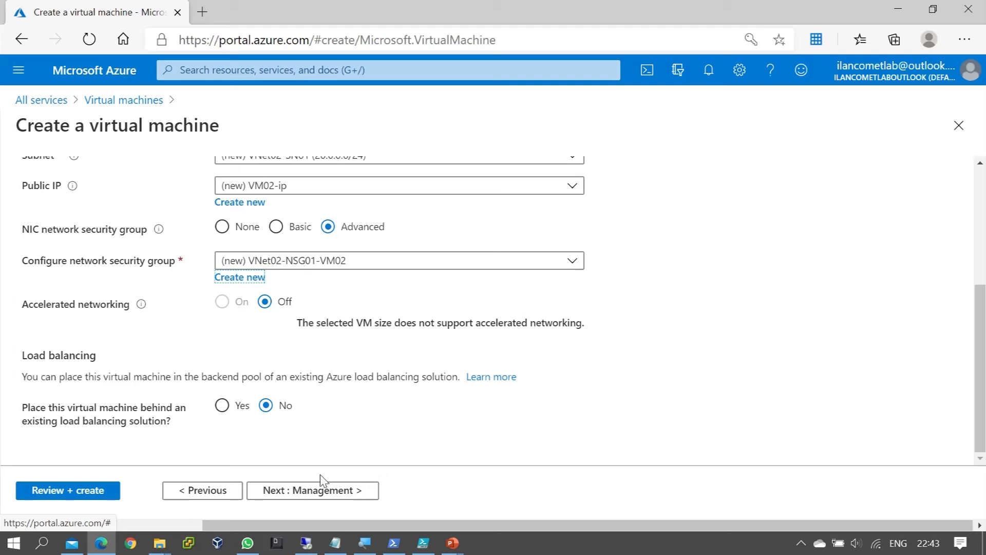
- On Management, keep (new) rg02diag755 as diagnostics storage and continue to Advanced
click(312, 490)
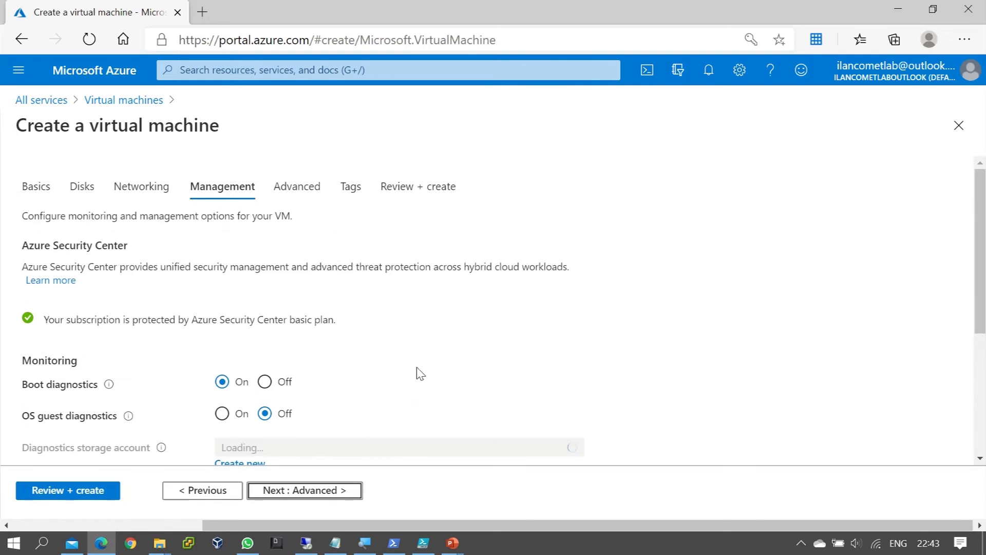
scroll(down, 3)
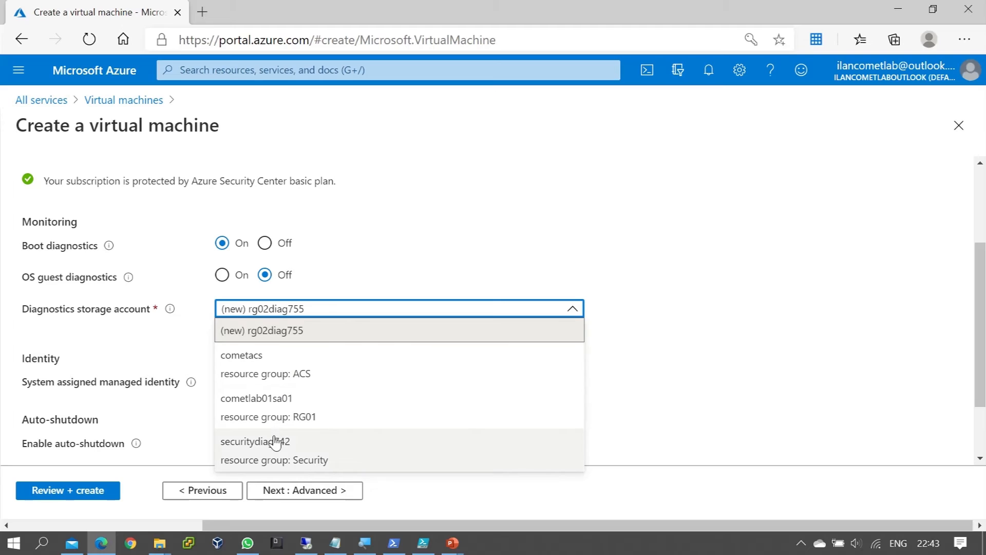
mouse_move(321, 402)
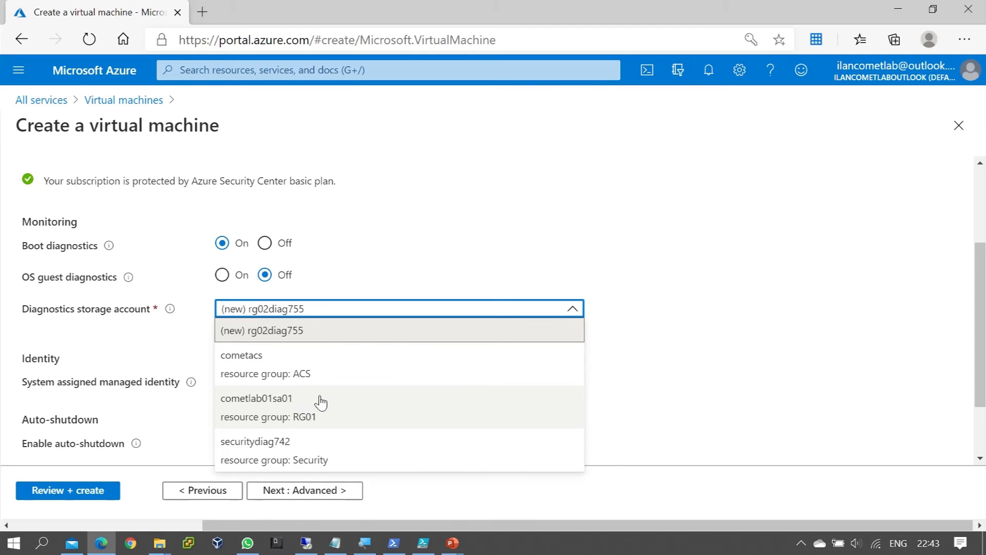
click(399, 330)
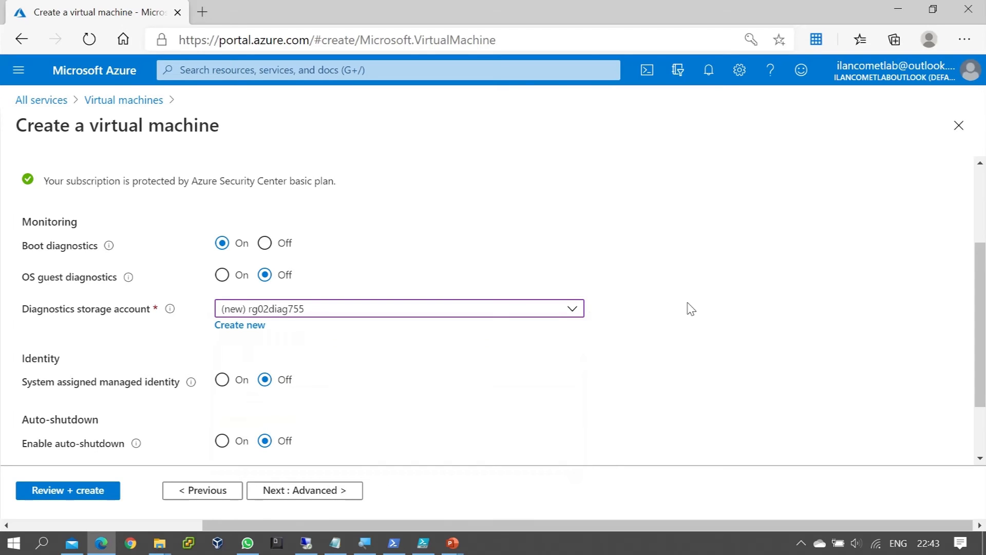
mouse_move(674, 318)
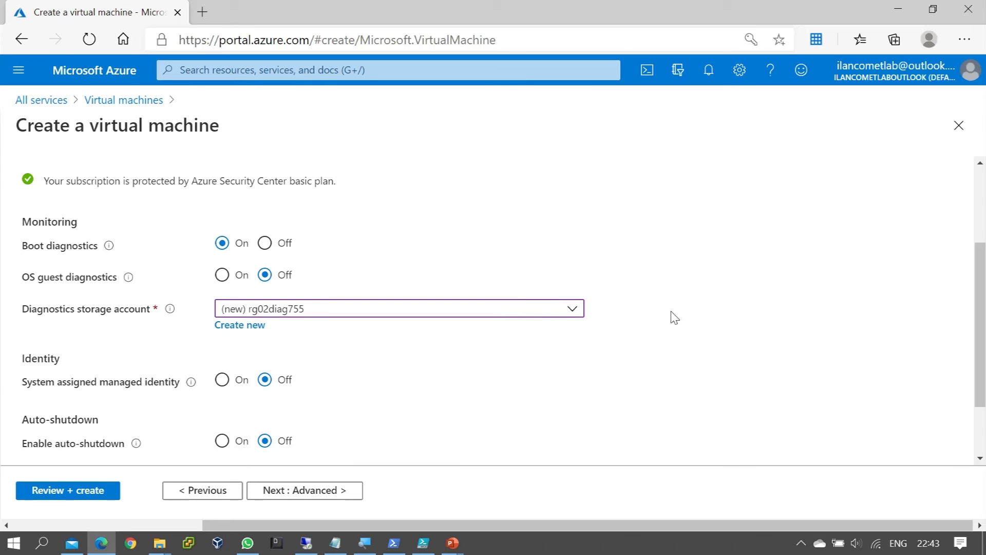
scroll(down, 3)
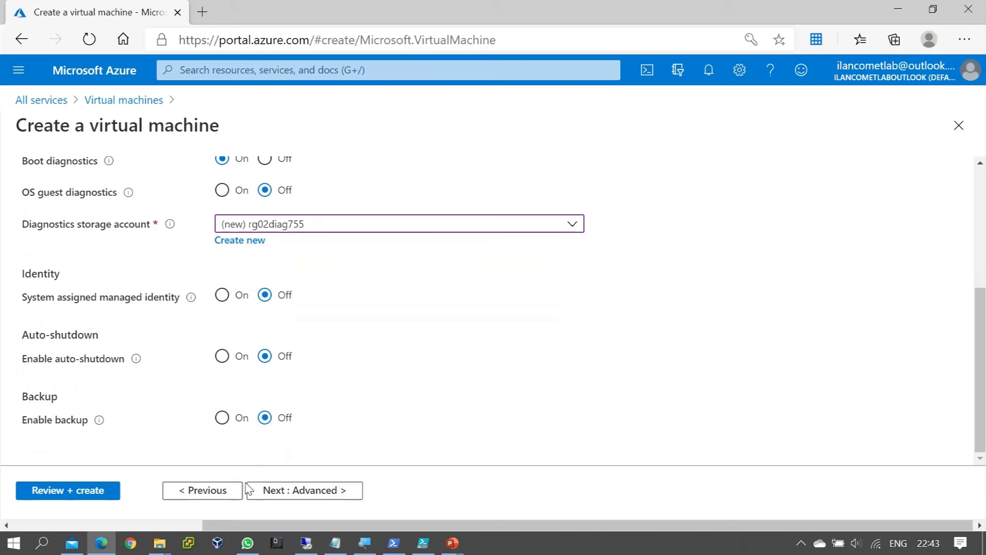
click(302, 491)
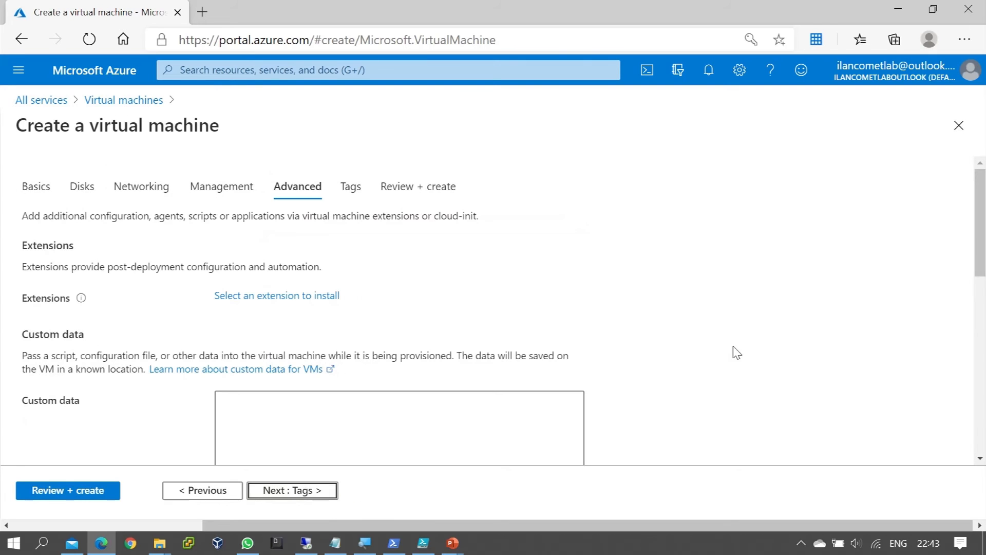
- Skip the Tags step and reach Review + create, where VM02 passes validation
click(291, 490)
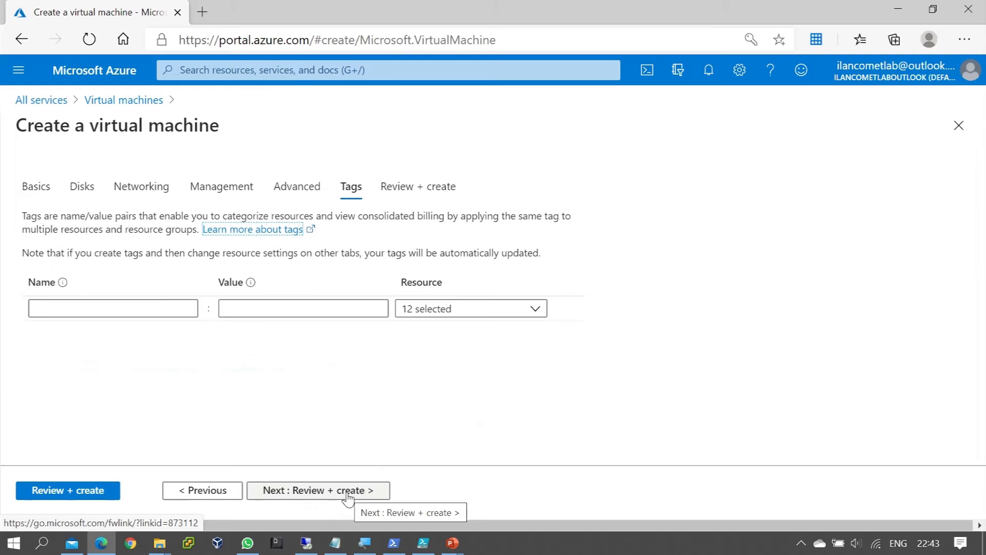
click(318, 490)
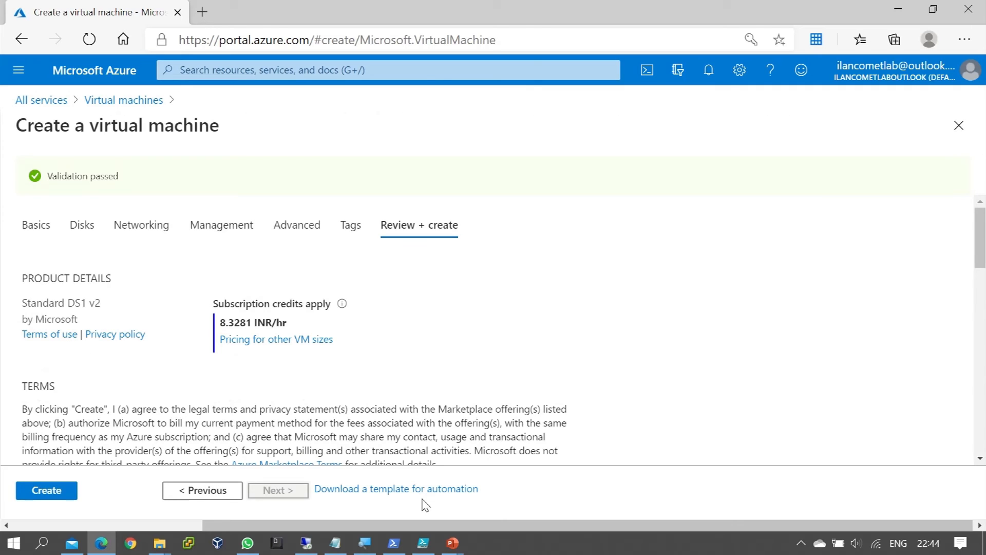
- Start loading the automation template for VM02's validated configuration
scroll(down, 3)
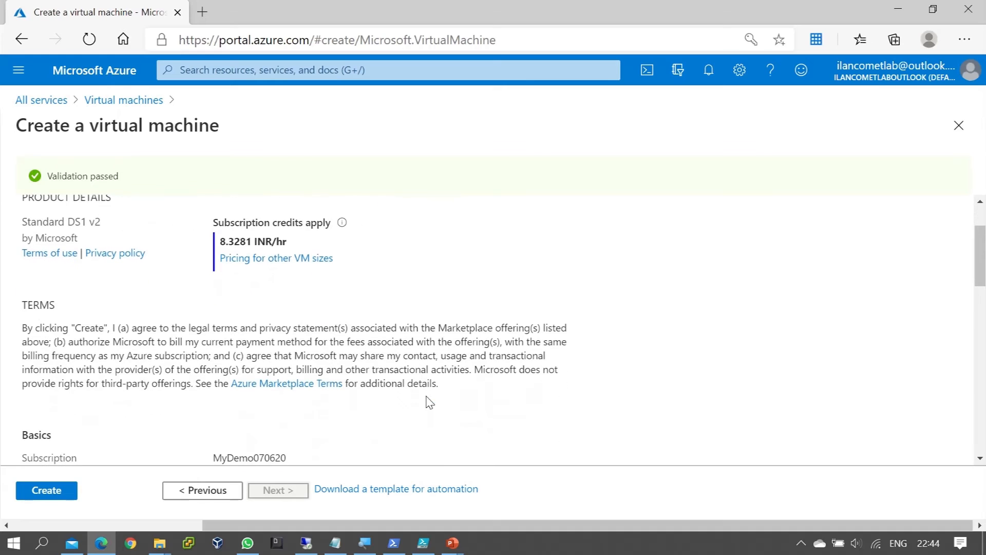
mouse_move(395, 490)
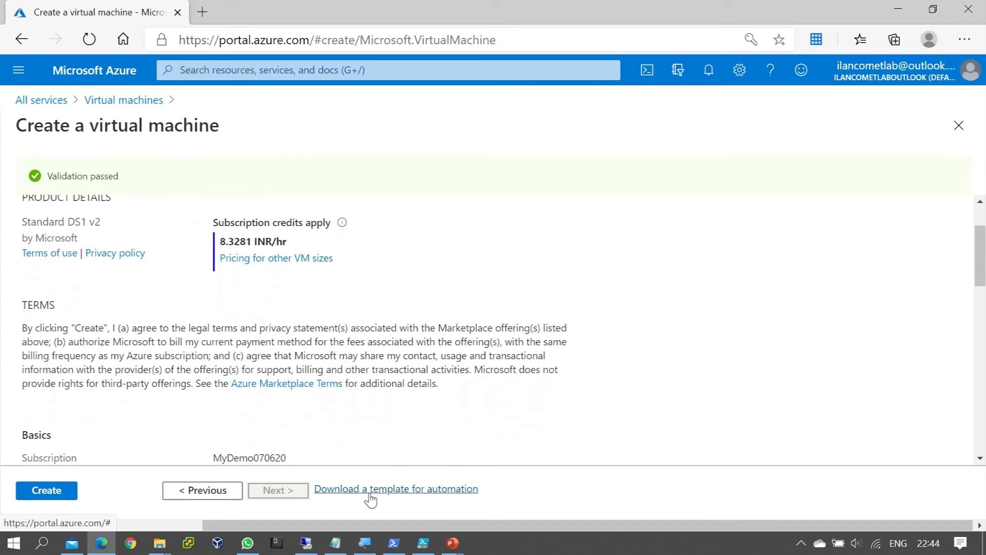
click(46, 490)
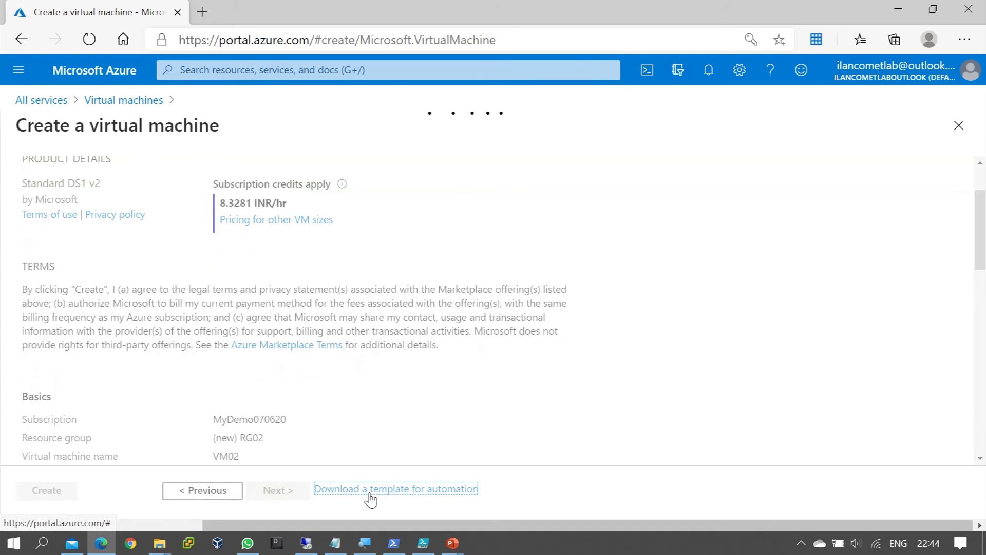
click(396, 489)
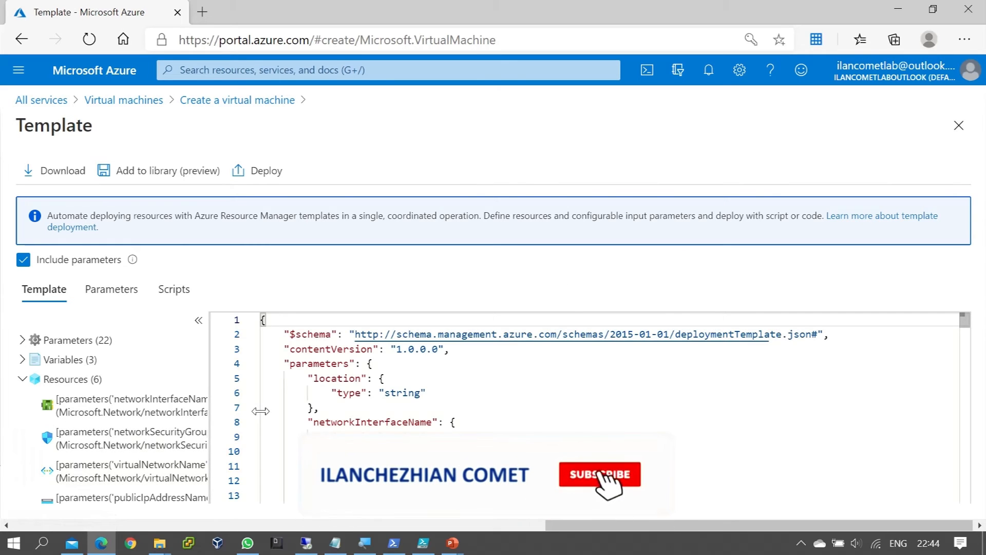
click(599, 475)
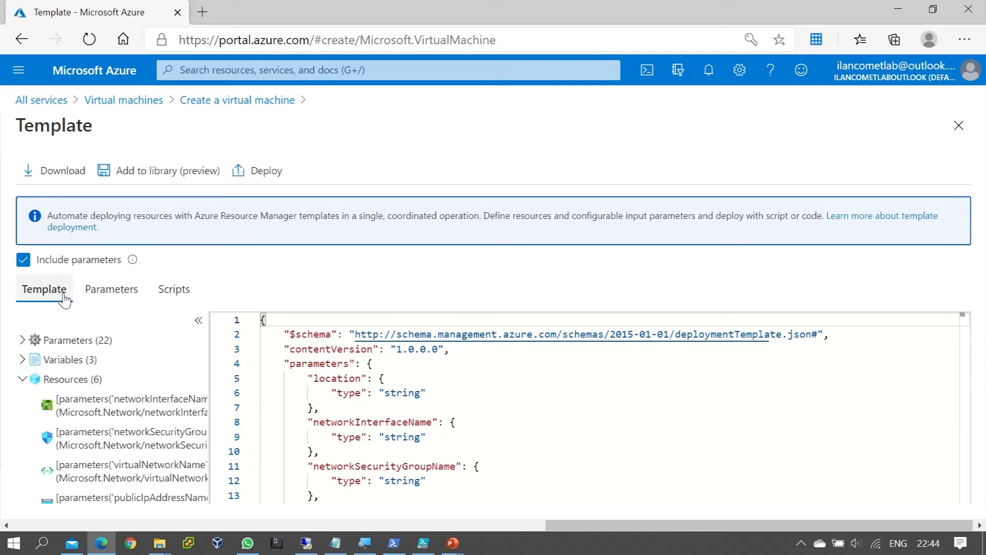
click(111, 289)
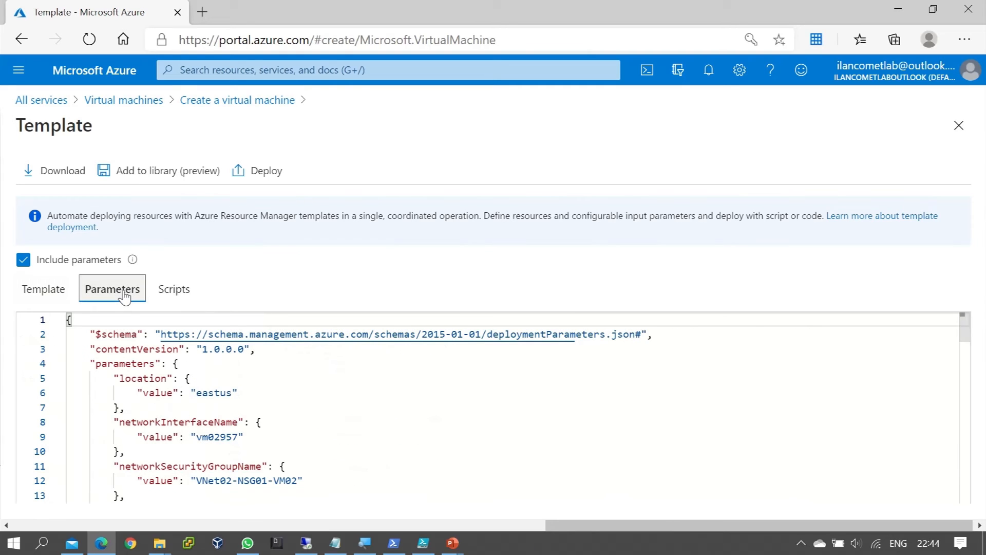
scroll(down, 3)
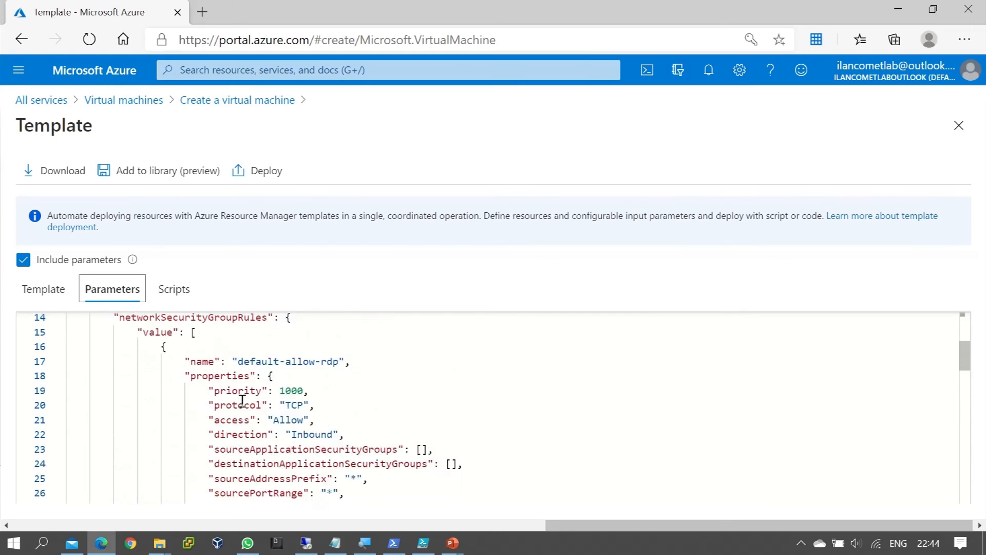
click(43, 288)
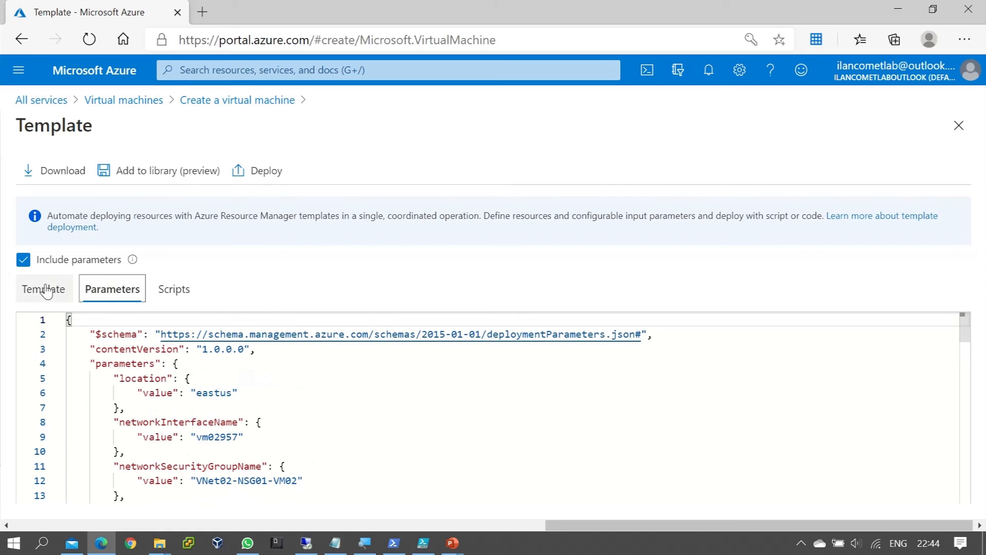
click(43, 288)
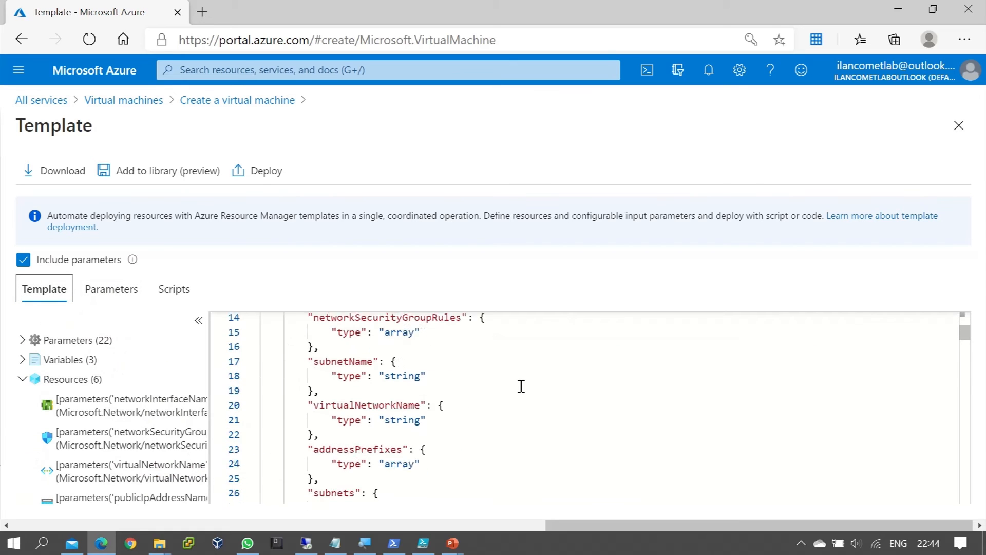
scroll(down, 3)
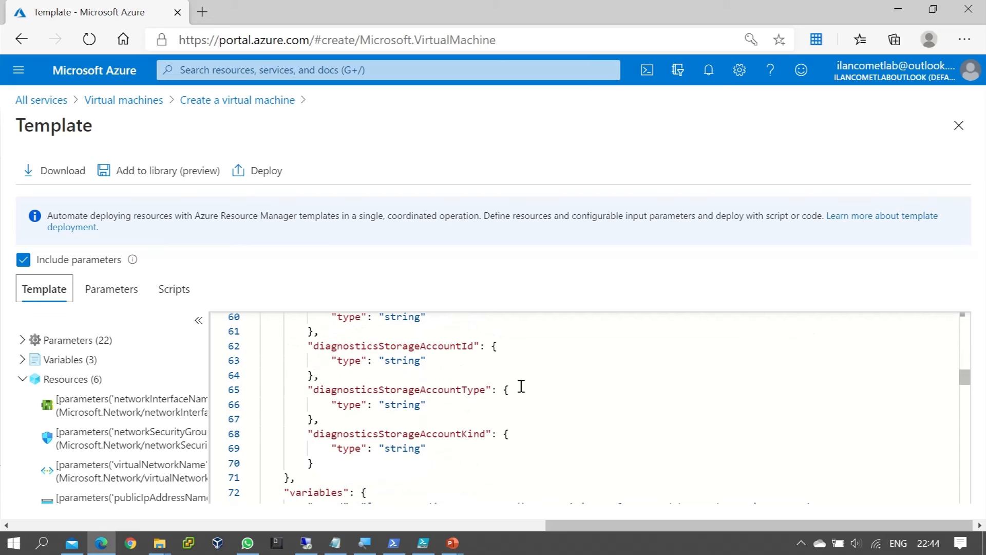
scroll(down, 3)
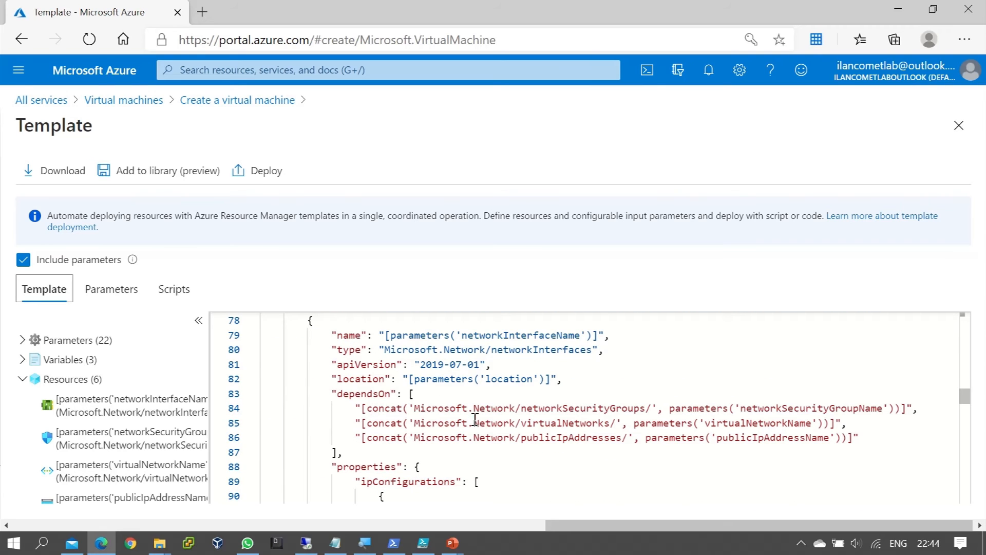
mouse_move(497, 407)
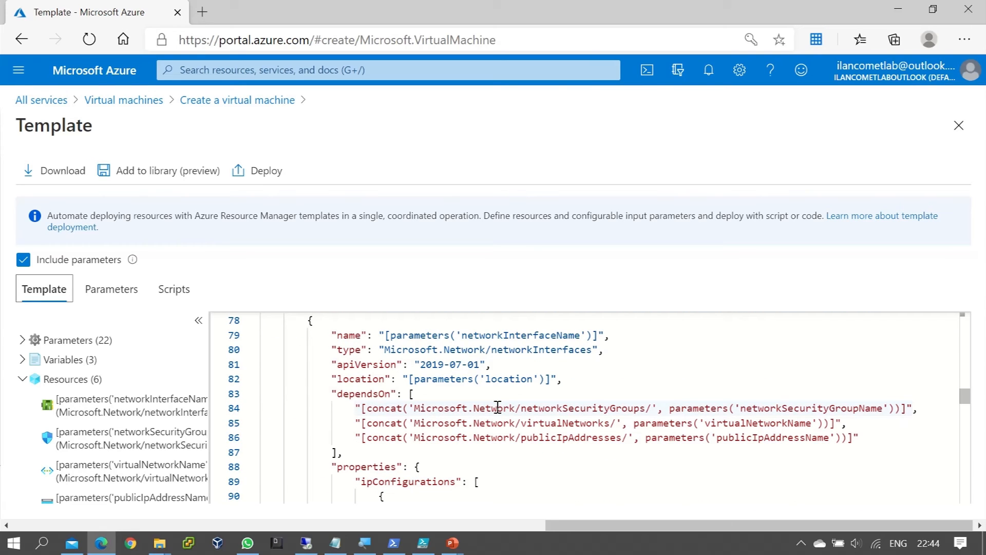
mouse_move(644, 416)
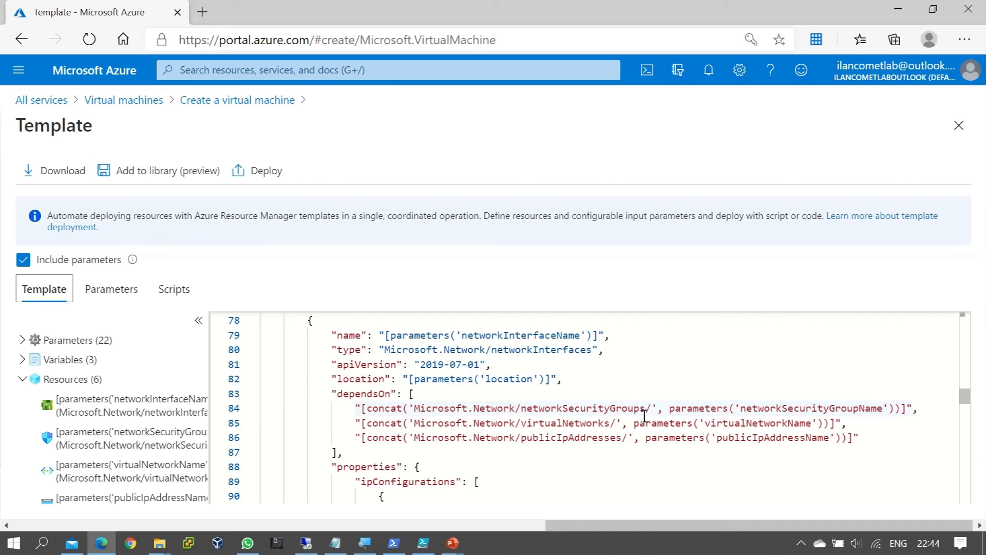
scroll(down, 3)
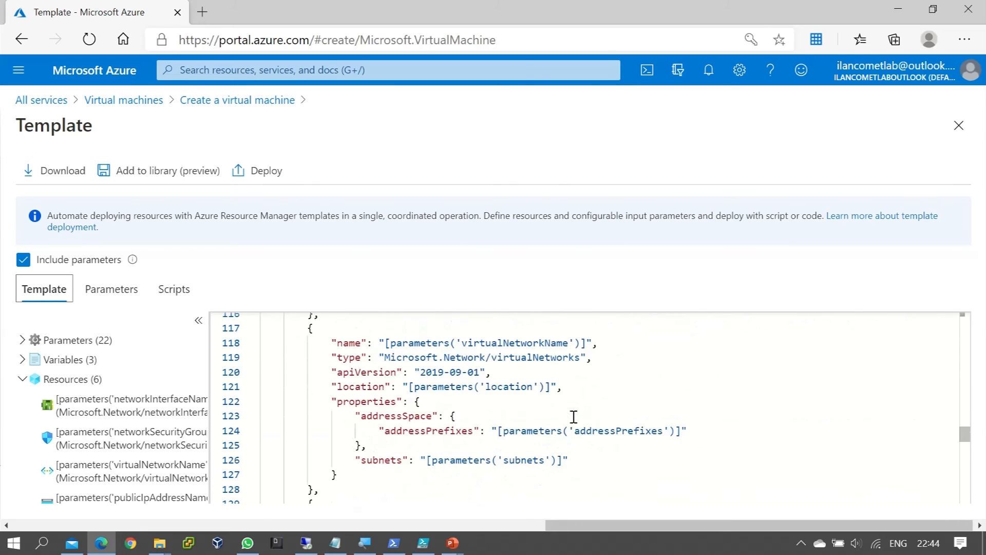
scroll(up, 3)
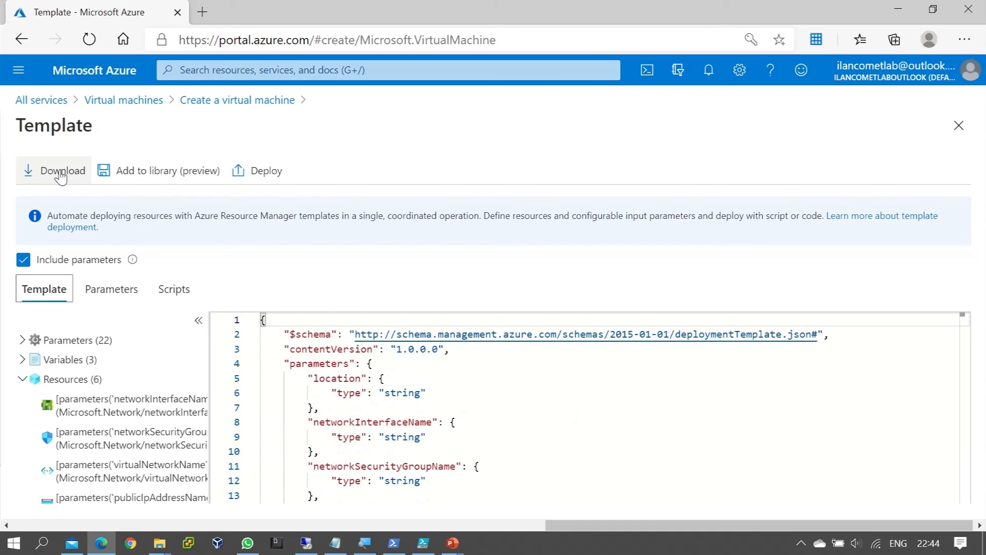
- Save template.zip into a new ARM-Lab folder created inside D:\Azure
click(62, 170)
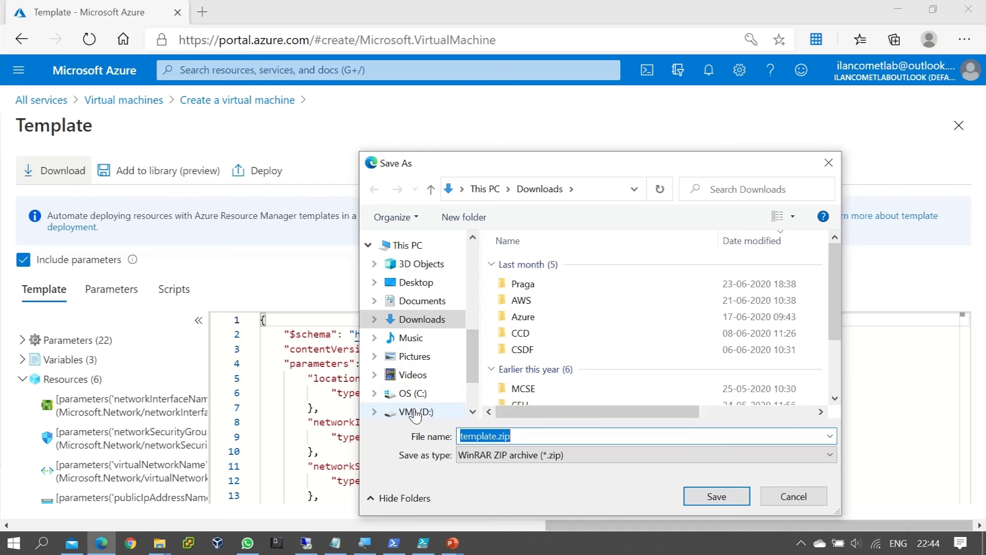
double_click(522, 316)
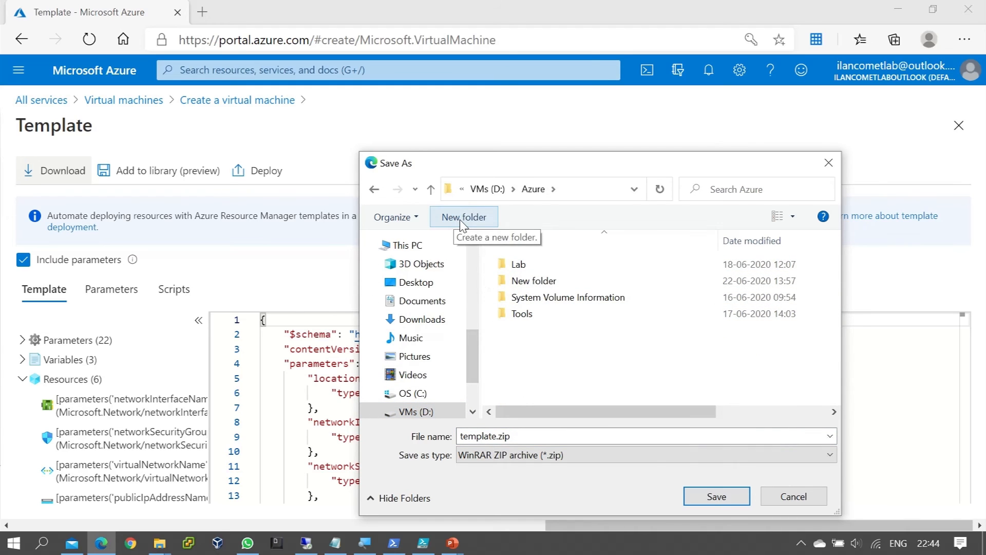
click(463, 217)
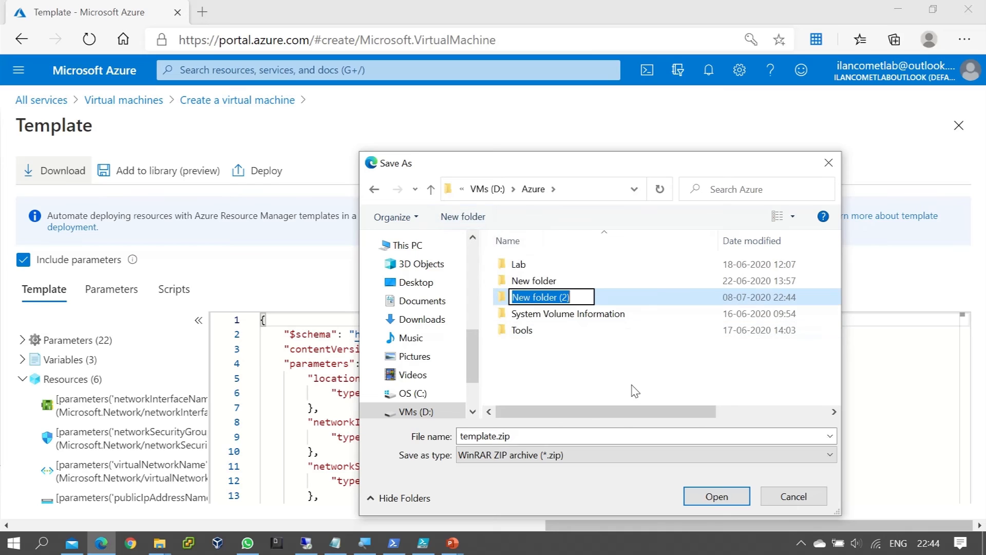
text(AR)
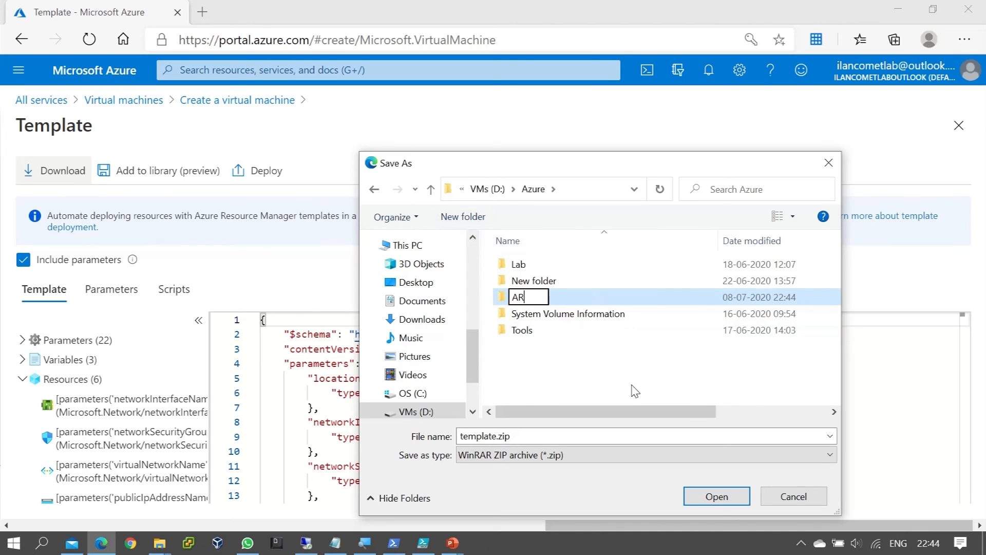
text(M)
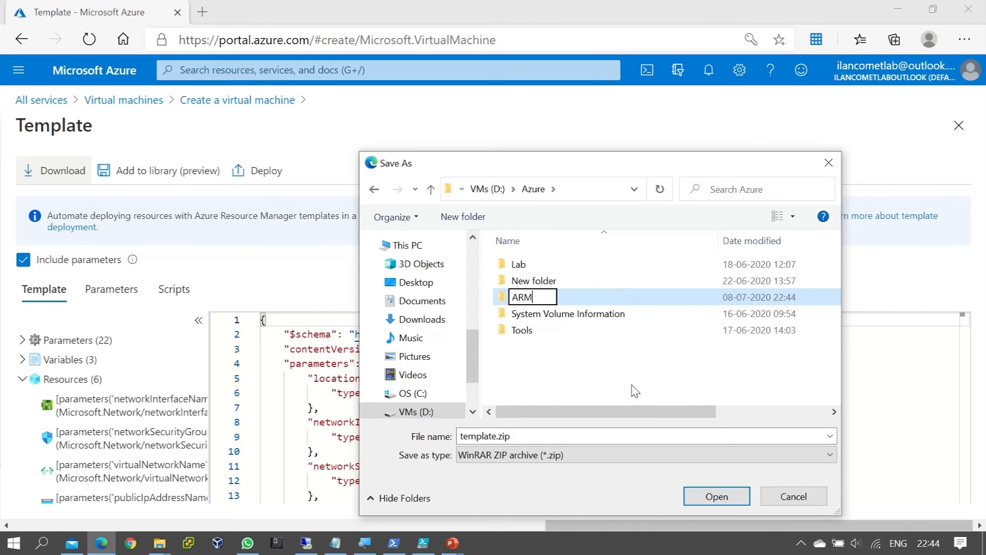
text(-Lab)
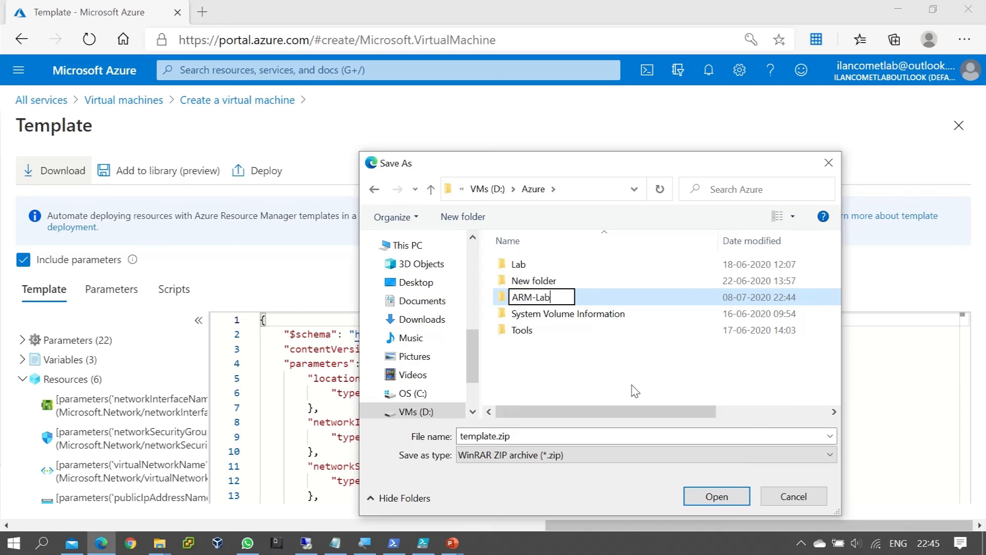
double_click(531, 296)
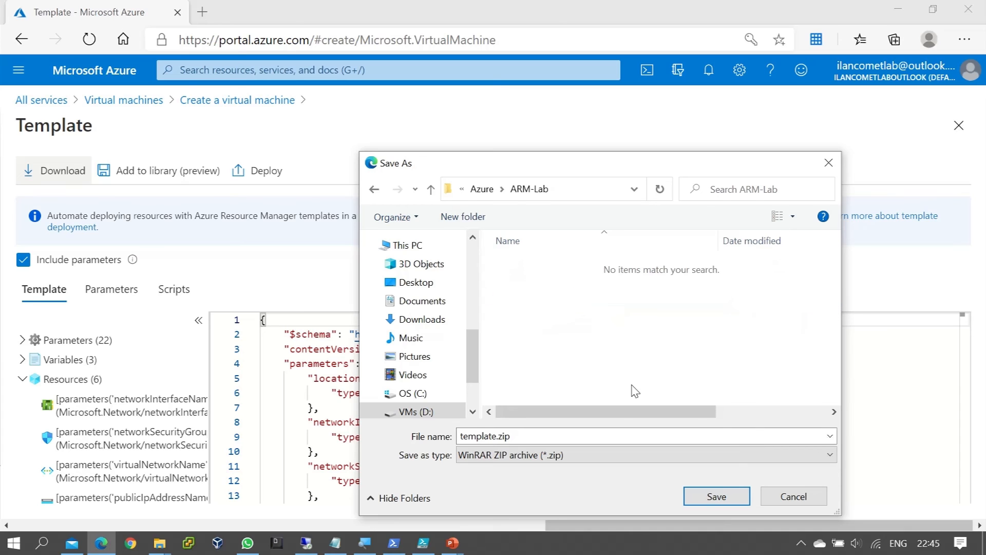
mouse_move(716, 495)
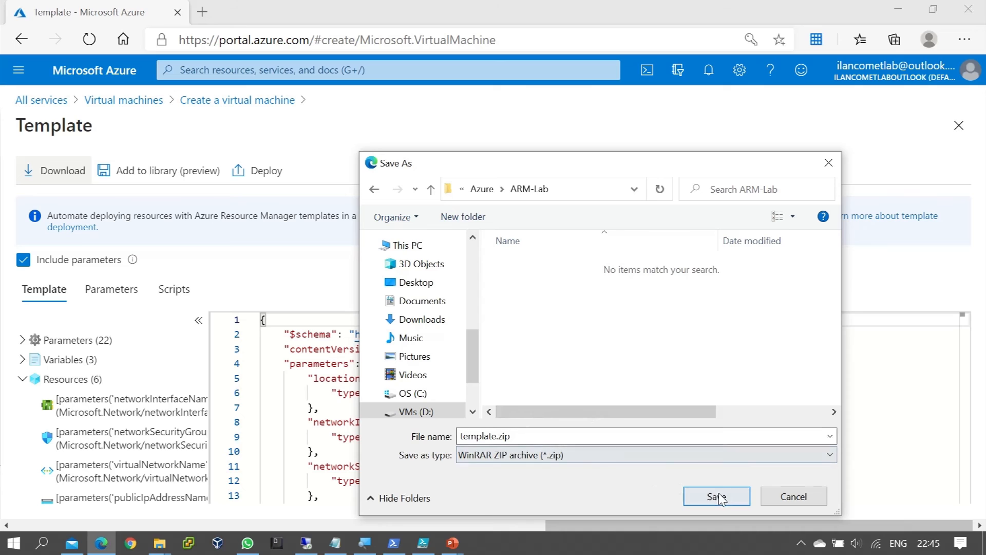
click(716, 495)
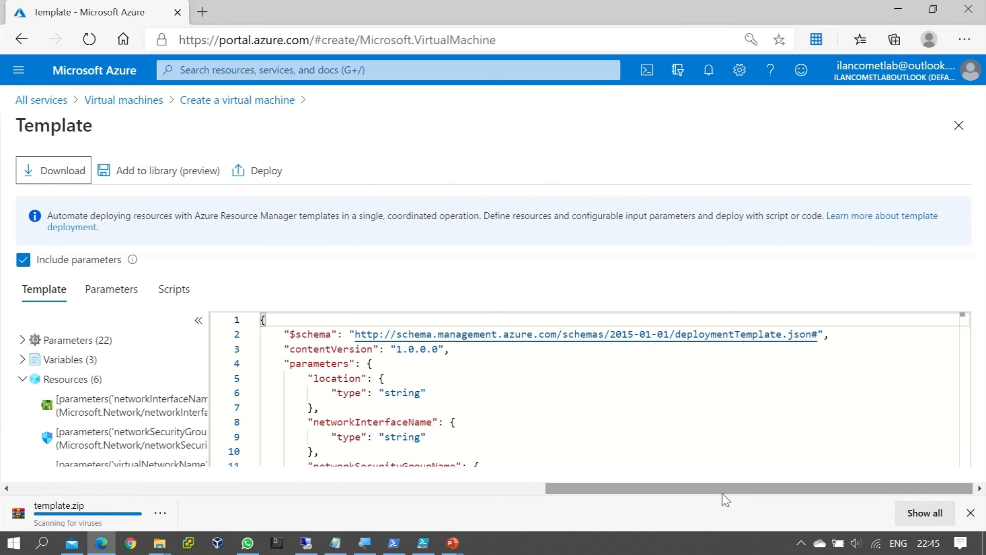
mouse_move(731, 414)
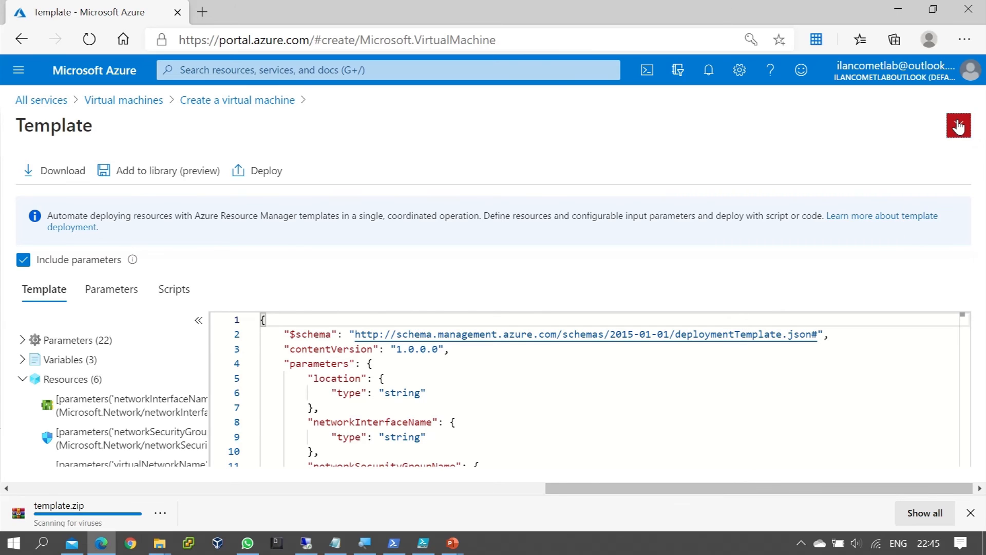
- Close the Template blade and the Create a virtual machine wizard, returning to the VM list
click(957, 126)
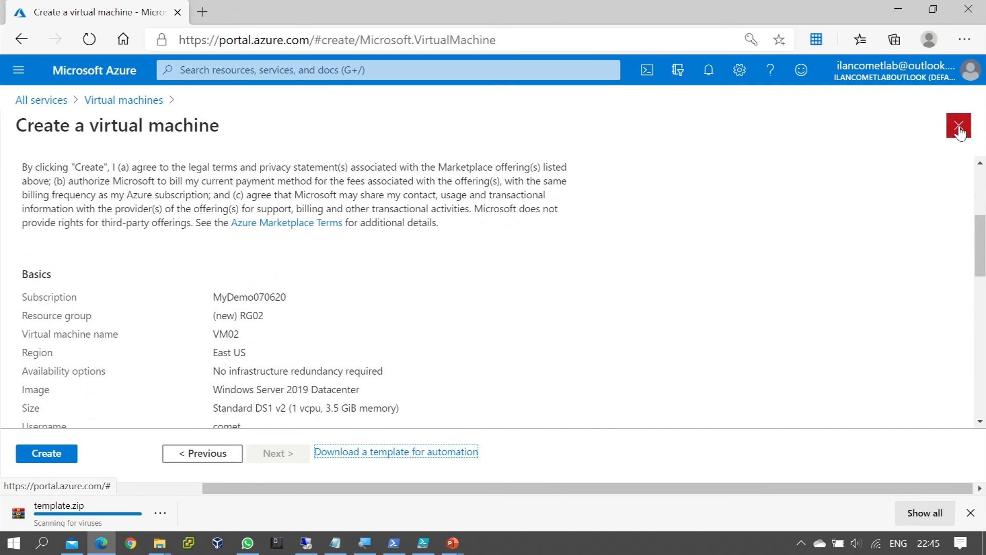
click(959, 125)
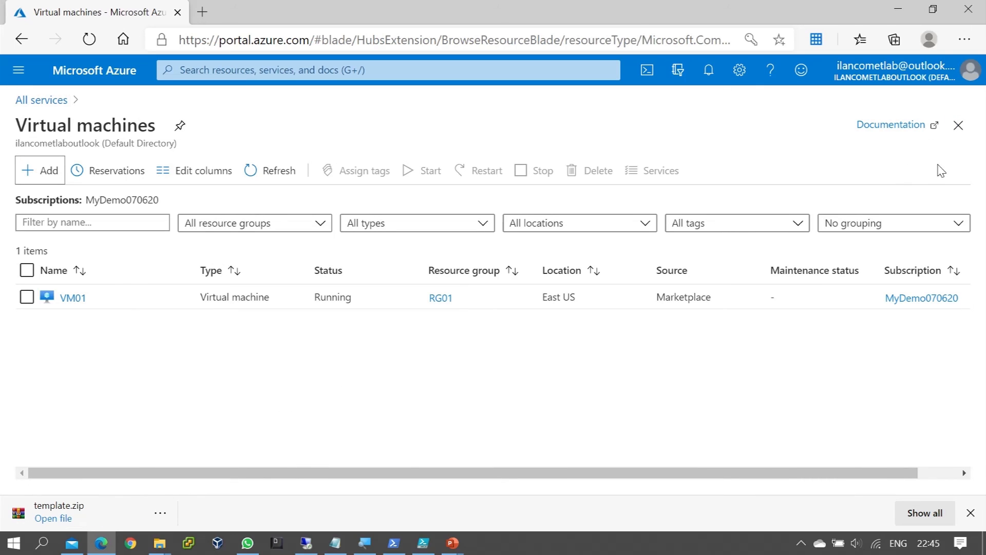
mouse_move(420, 366)
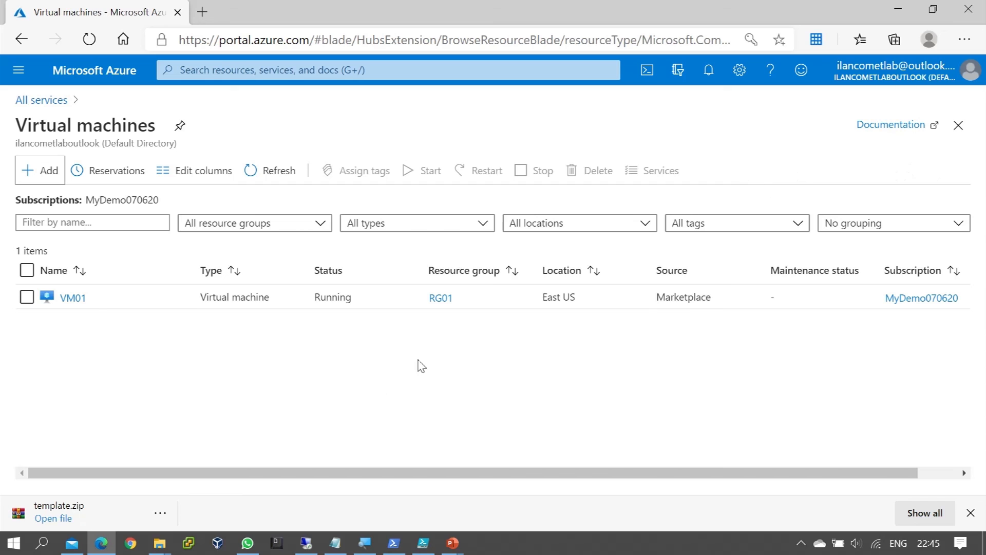
click(160, 513)
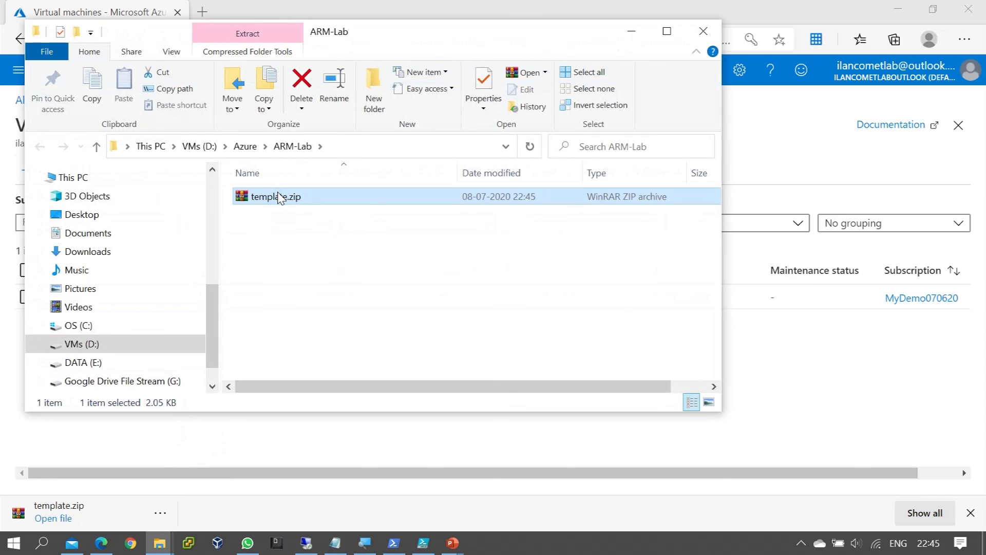
- Extract template.zip here and view parameters.json and template.json in the template folder
right_click(276, 196)
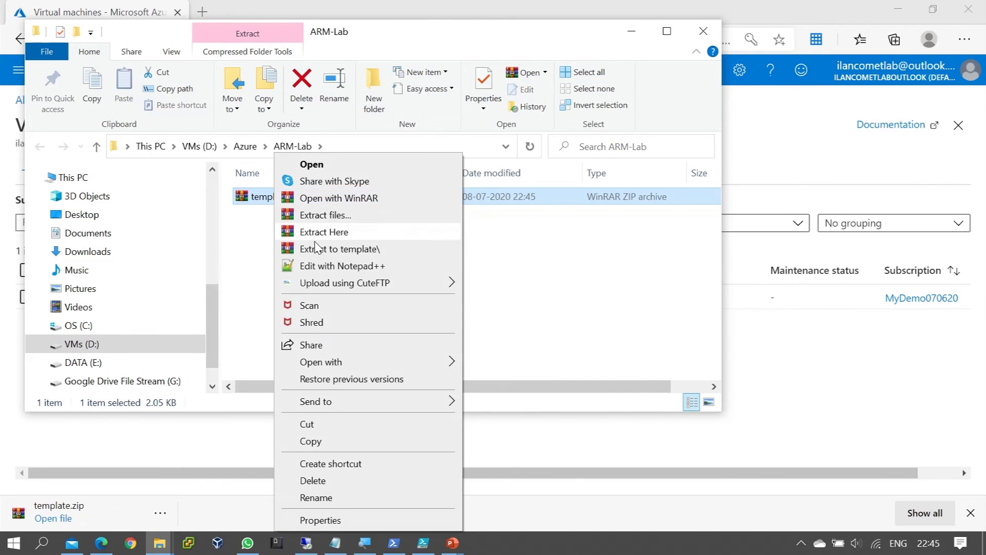
mouse_move(341, 287)
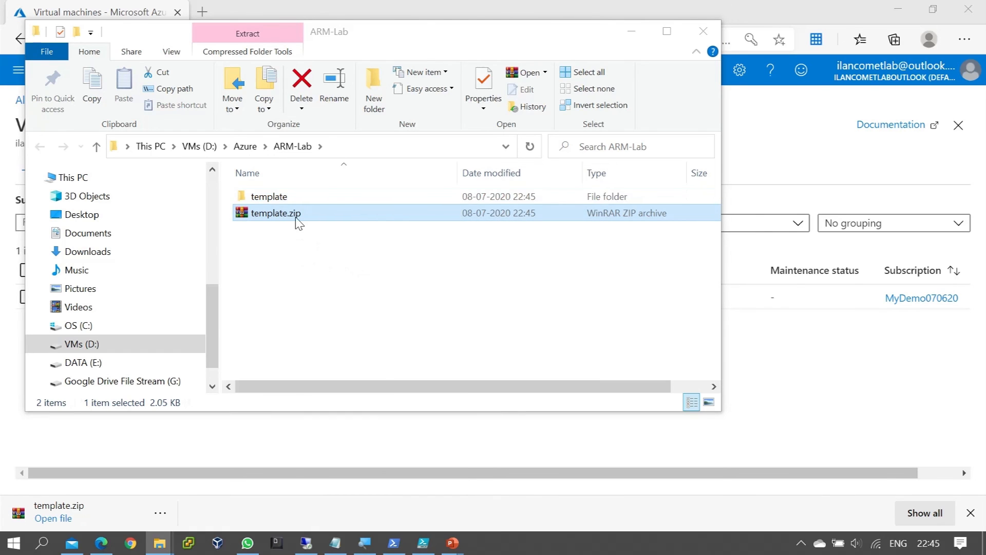
double_click(268, 196)
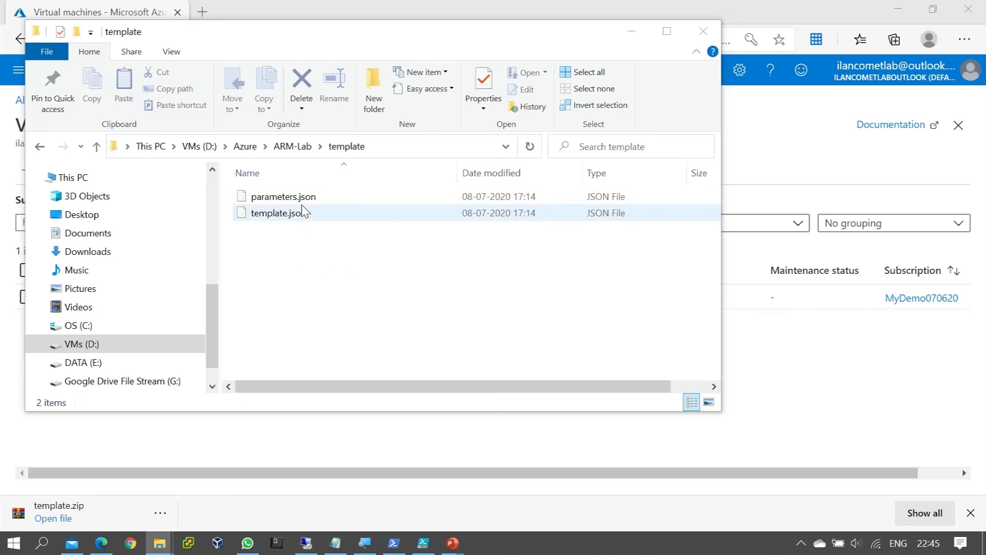
click(284, 196)
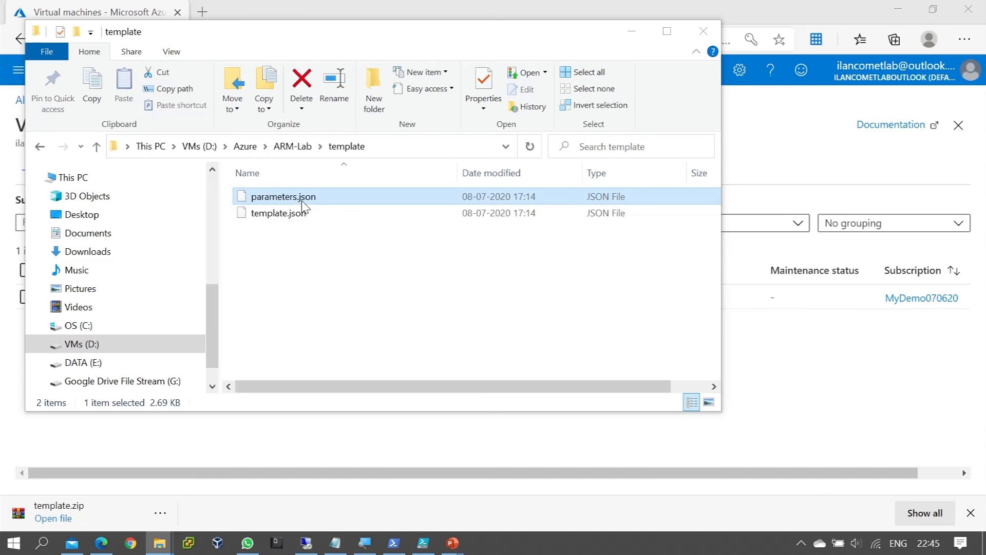
click(279, 212)
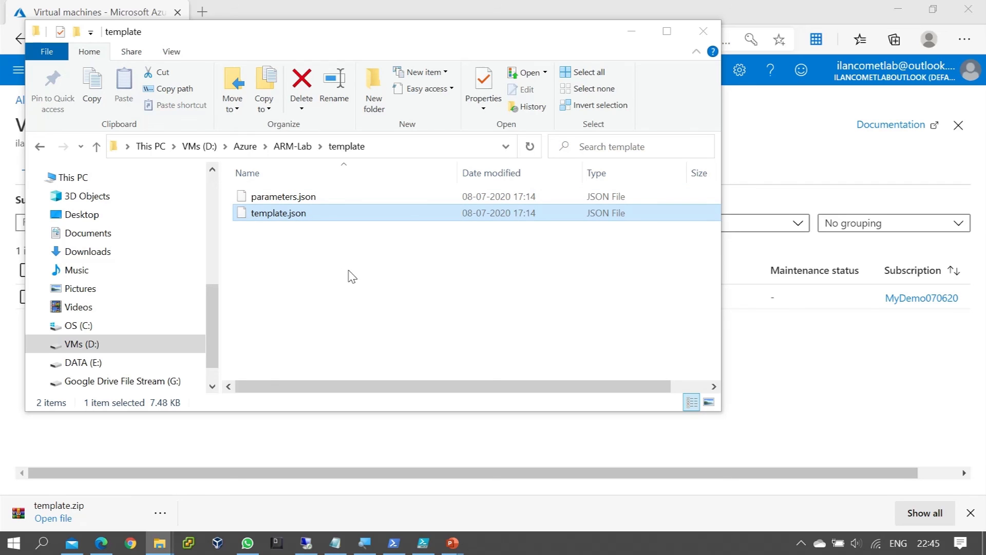
mouse_move(425, 534)
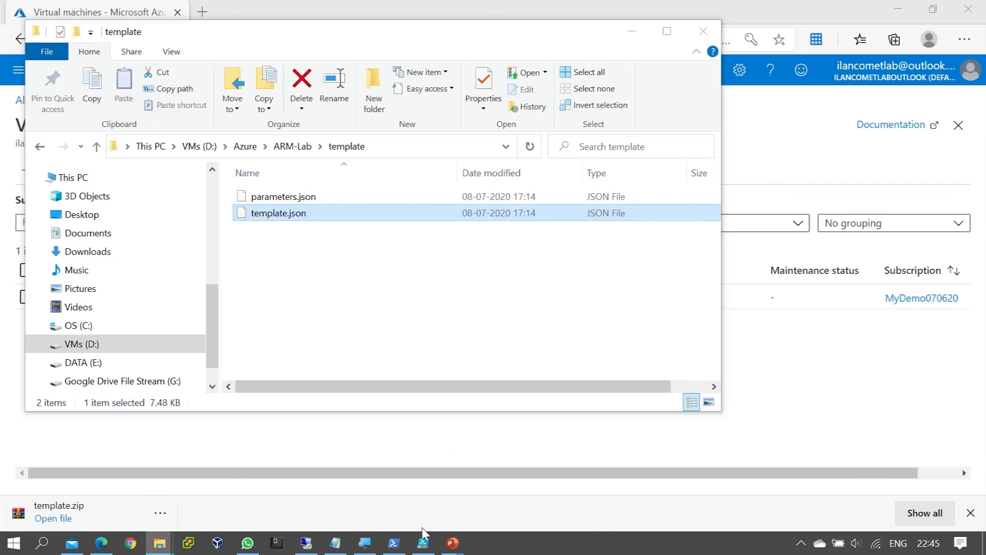
mouse_move(450, 543)
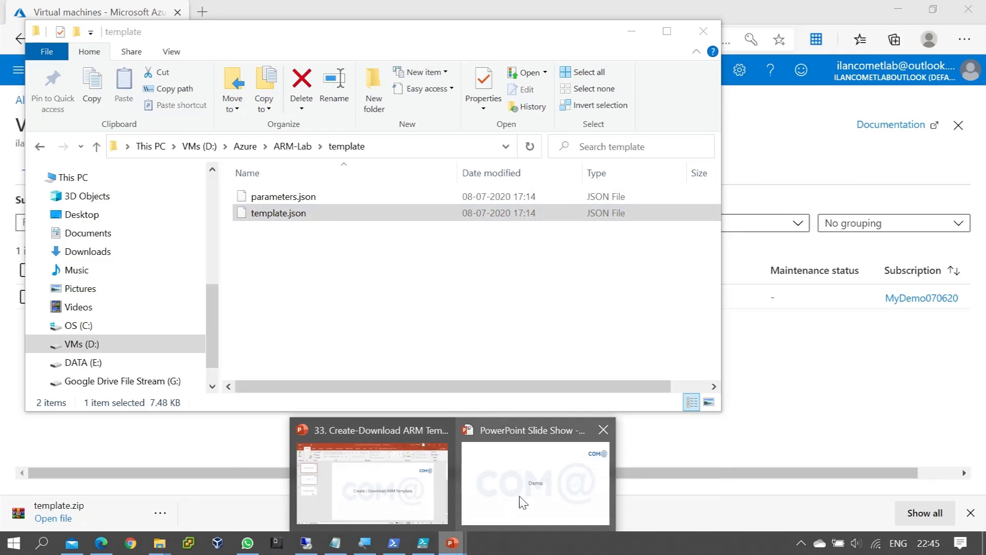